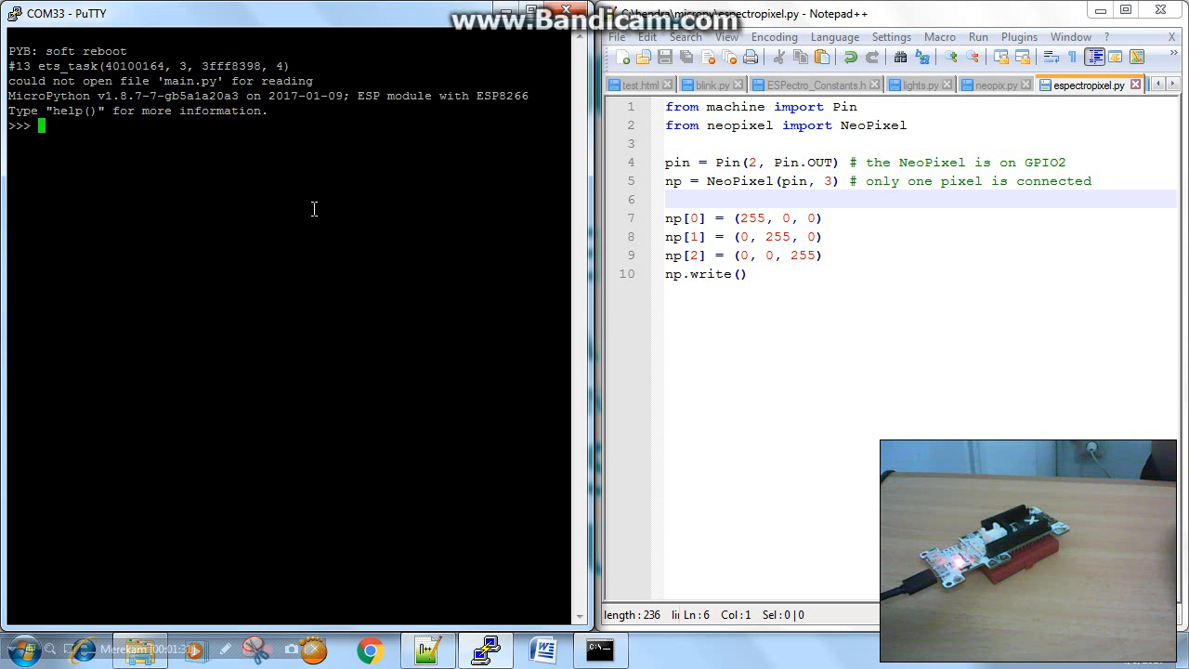
{"action": "mouse_move", "coordinate": [294, 247]}
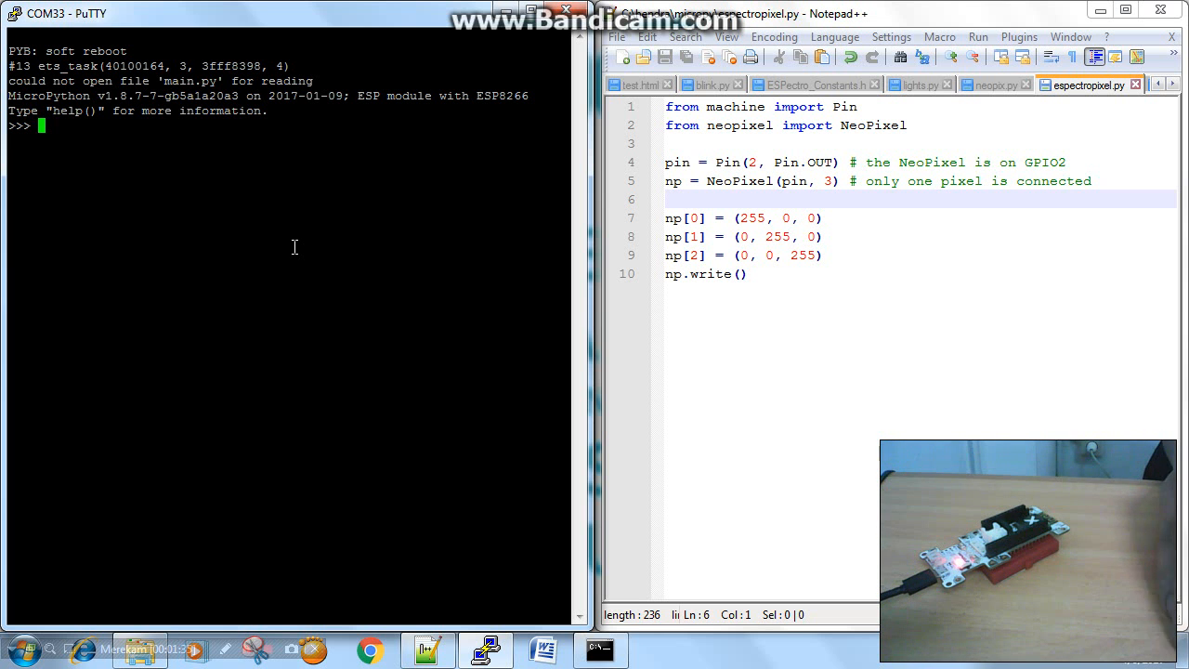
- Enter 'from machine import Pin' at the MicroPython REPL prompt
{"action": "type", "text": "from"}
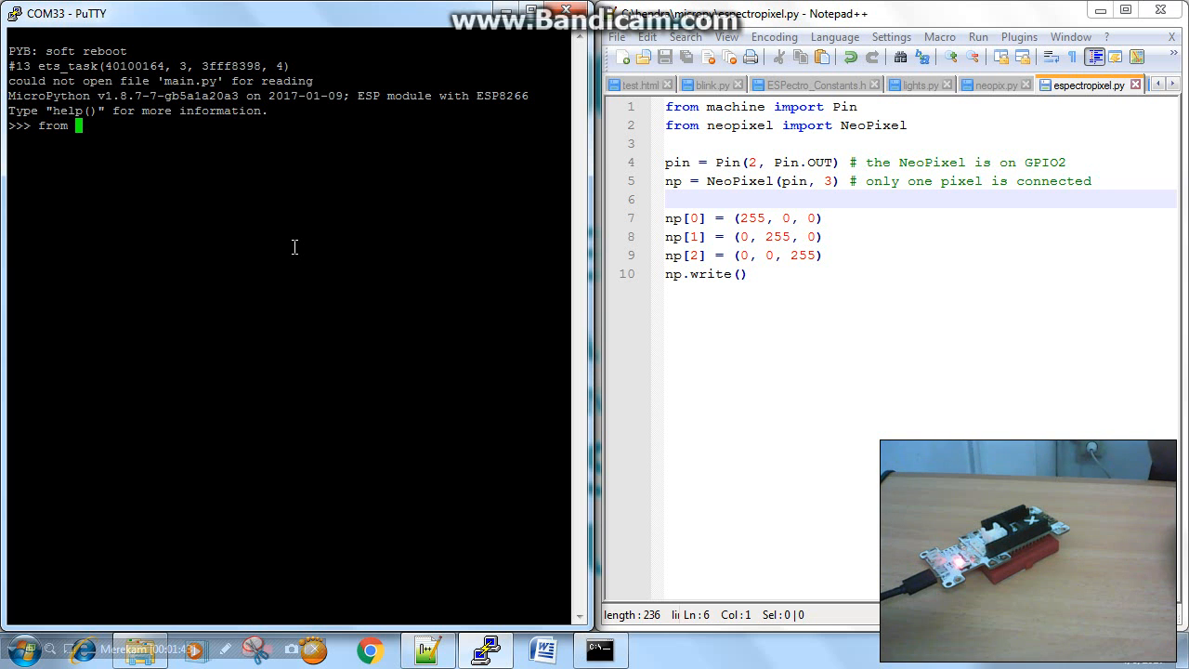
{"action": "type", "text": "machine"}
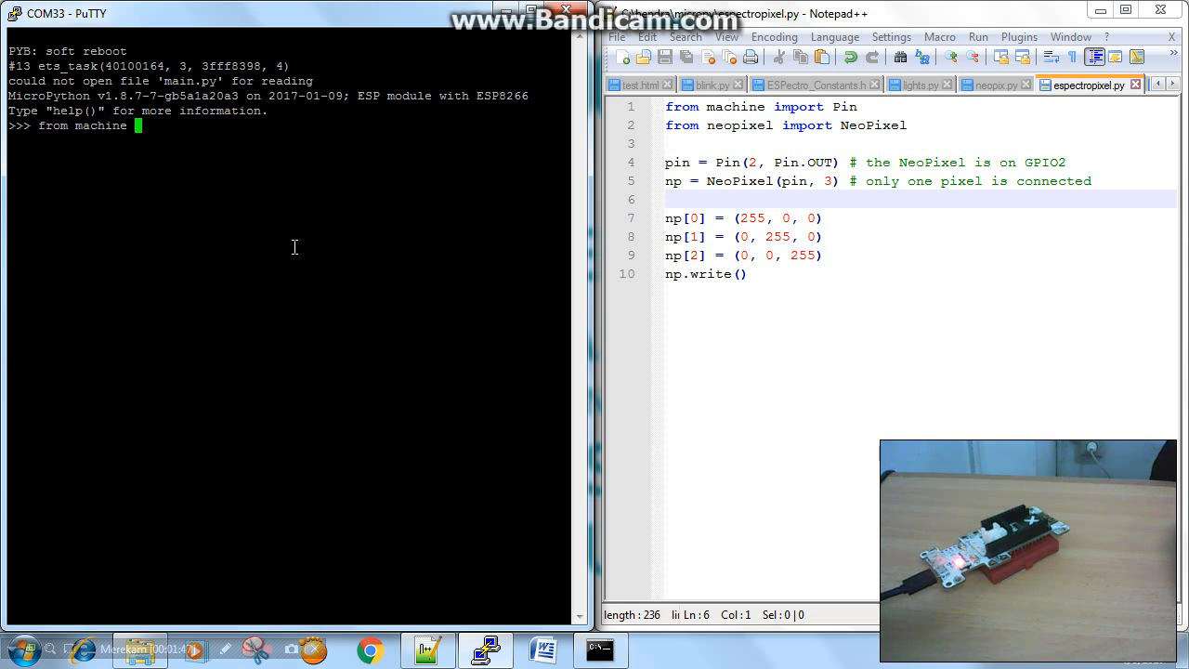
{"action": "type", "text": "import Pin"}
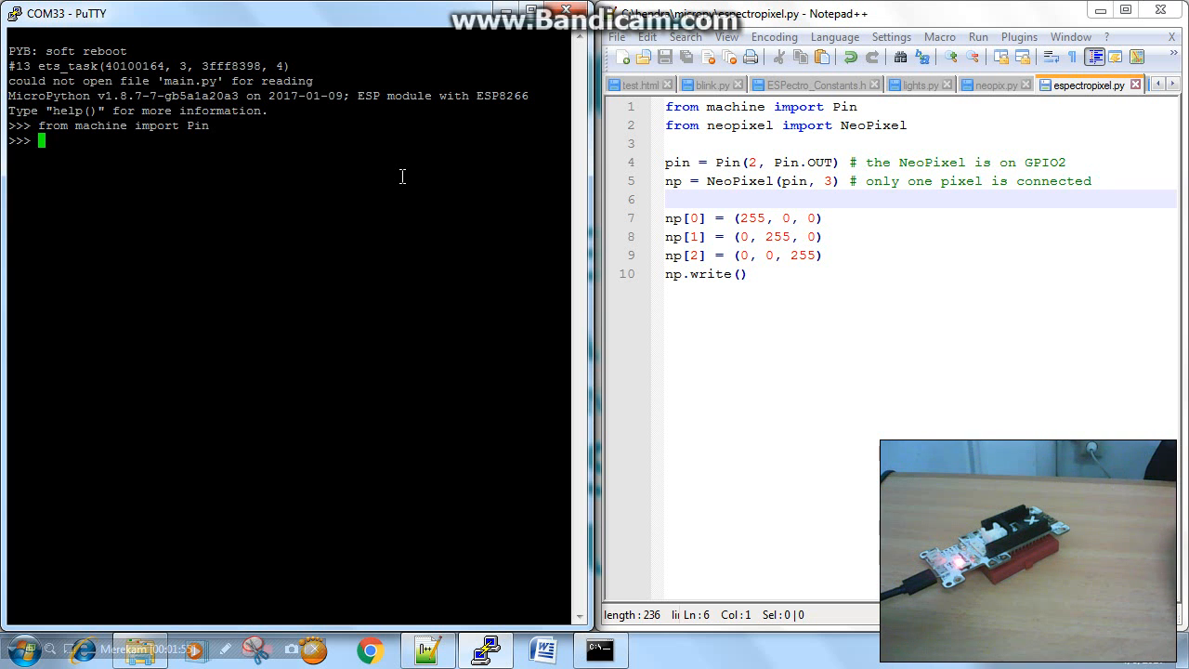
- Enter 'from neopixel import NeoPixel' at the REPL prompt
{"action": "type", "text": "from"}
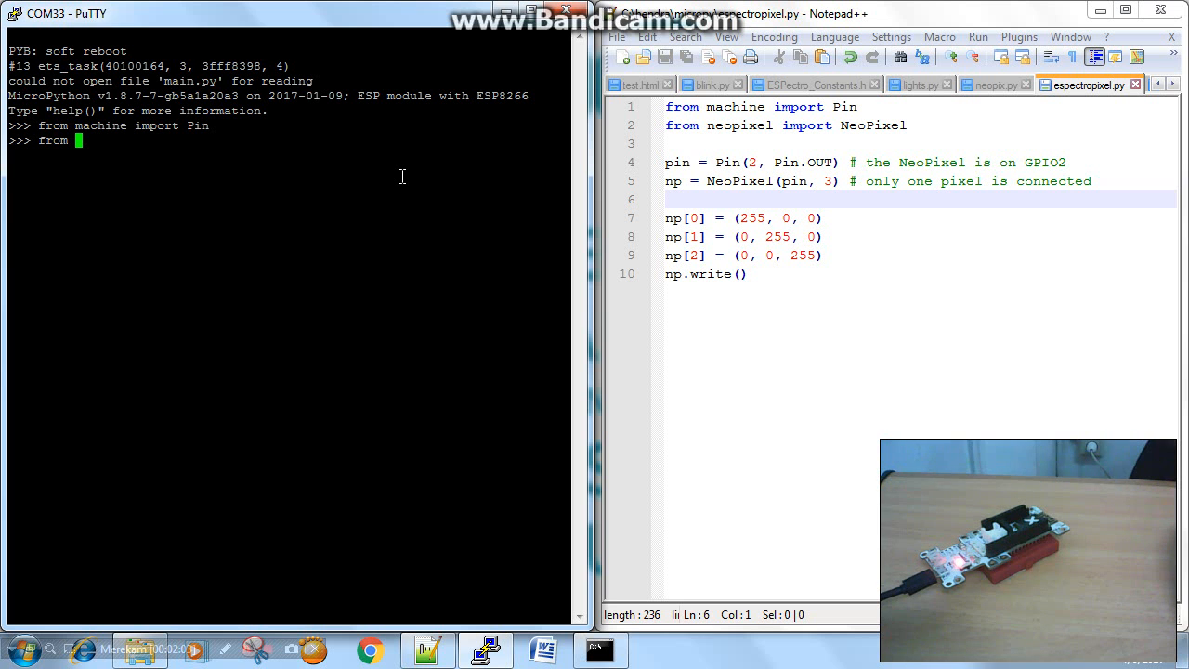
{"action": "type", "text": "neop"}
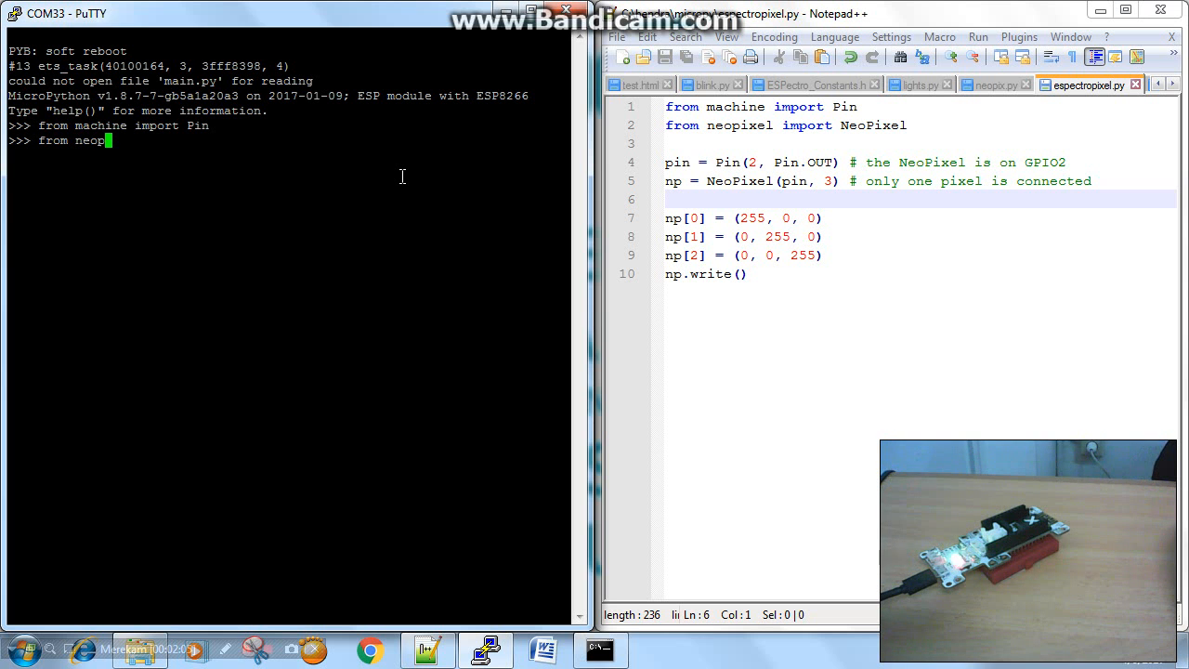
{"action": "type", "text": "ixel"}
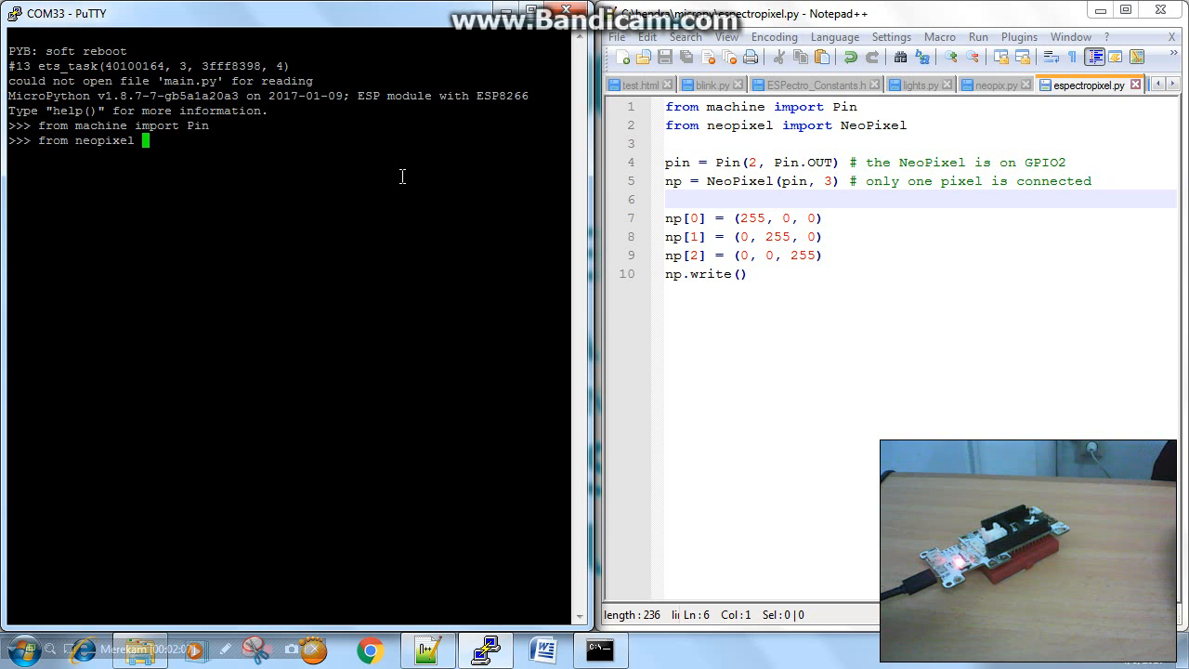
{"action": "type", "text": "import Ne"}
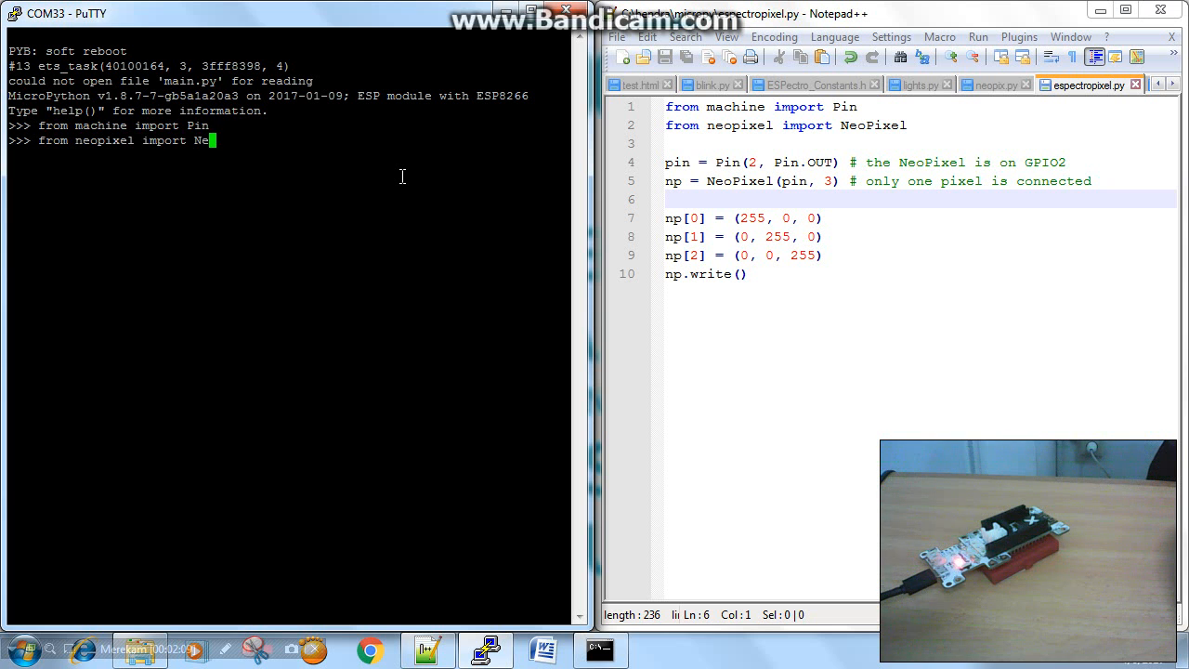
{"action": "type", "text": "oPixel"}
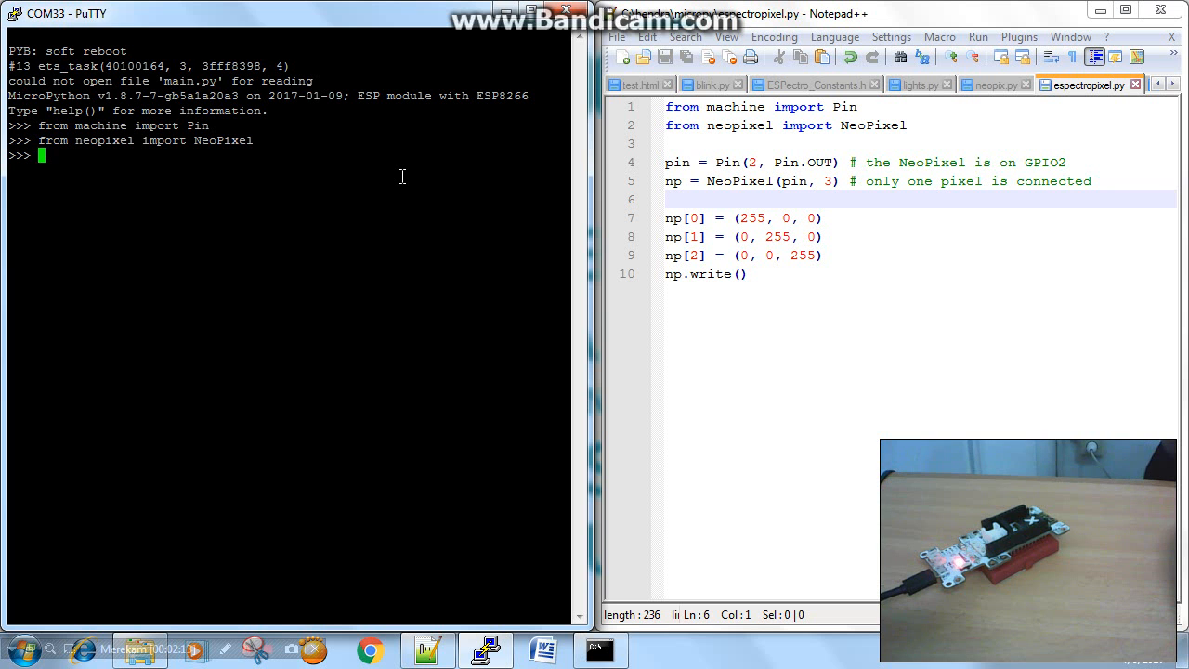
- Define 'pin = Pin(2, Pin.OUT)' so GPIO 2 is an output
{"action": "type", "text": "pin"}
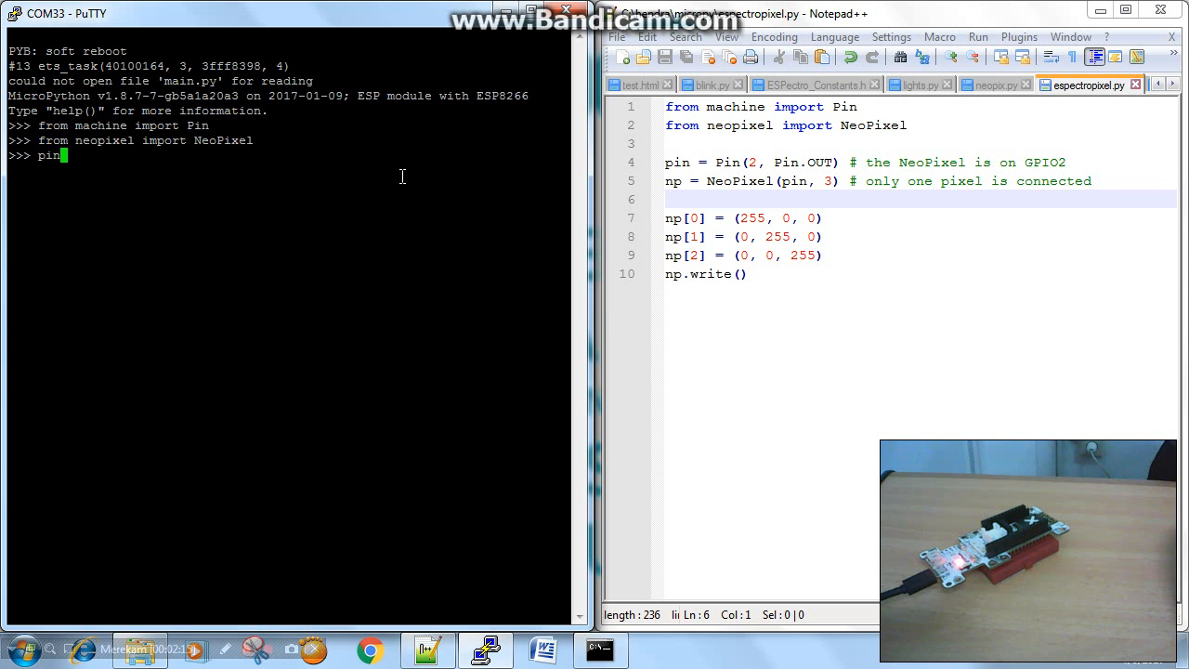
{"action": "type", "text": "="}
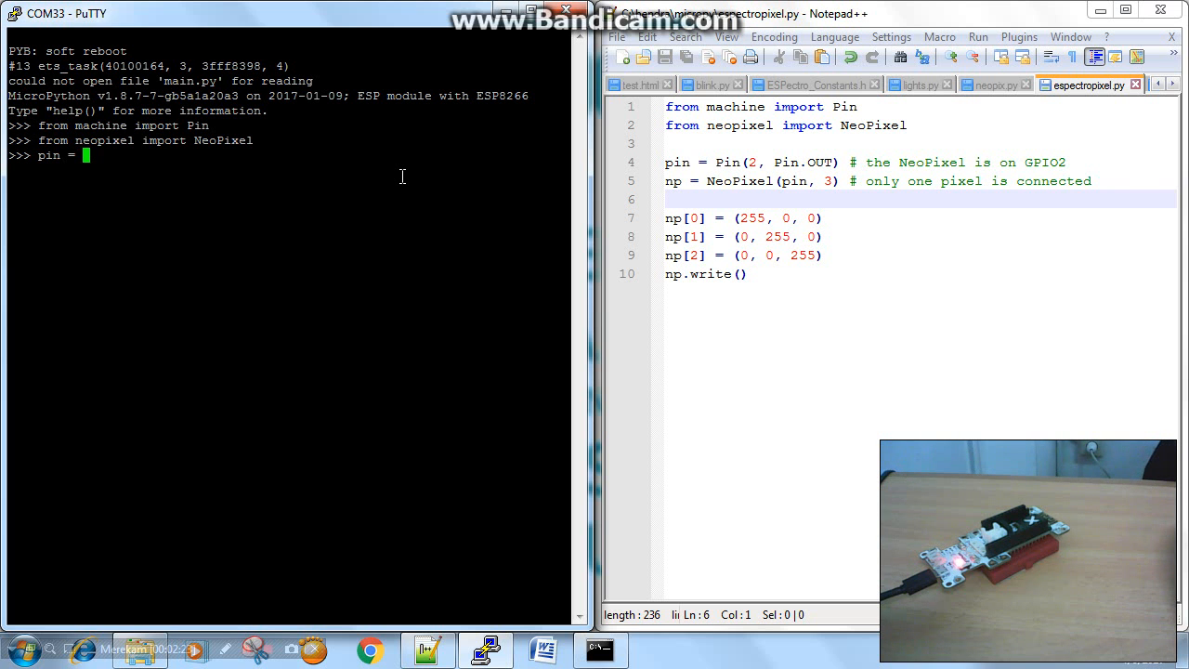
{"action": "type", "text": "P"}
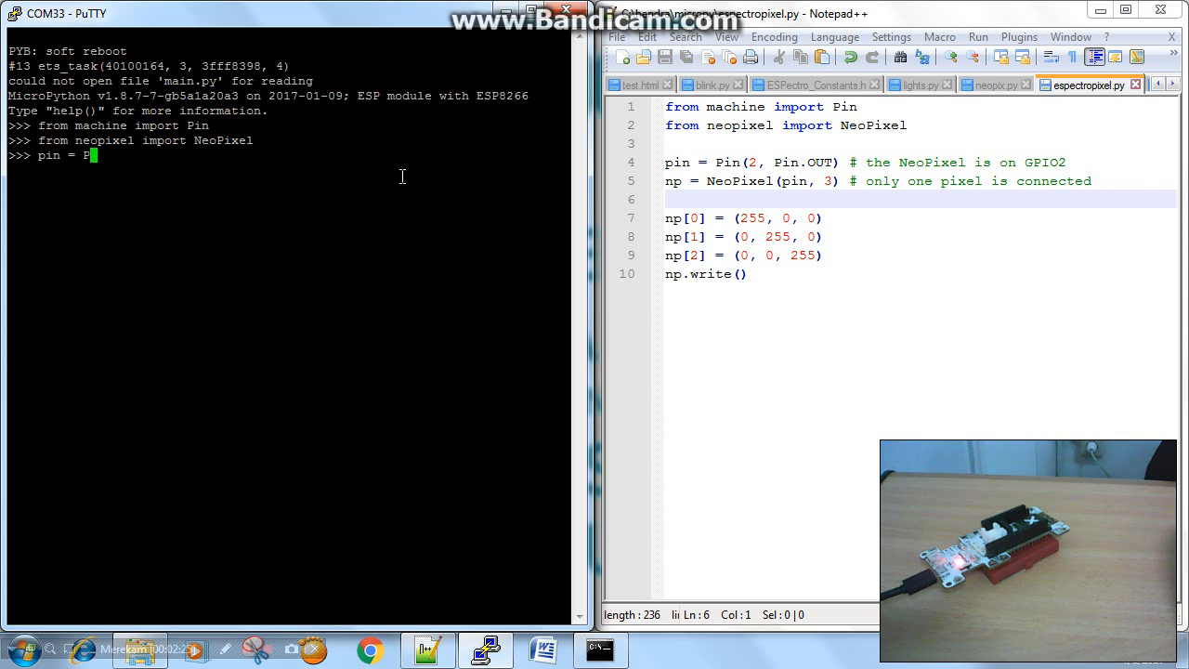
{"action": "type", "text": "in(2,"}
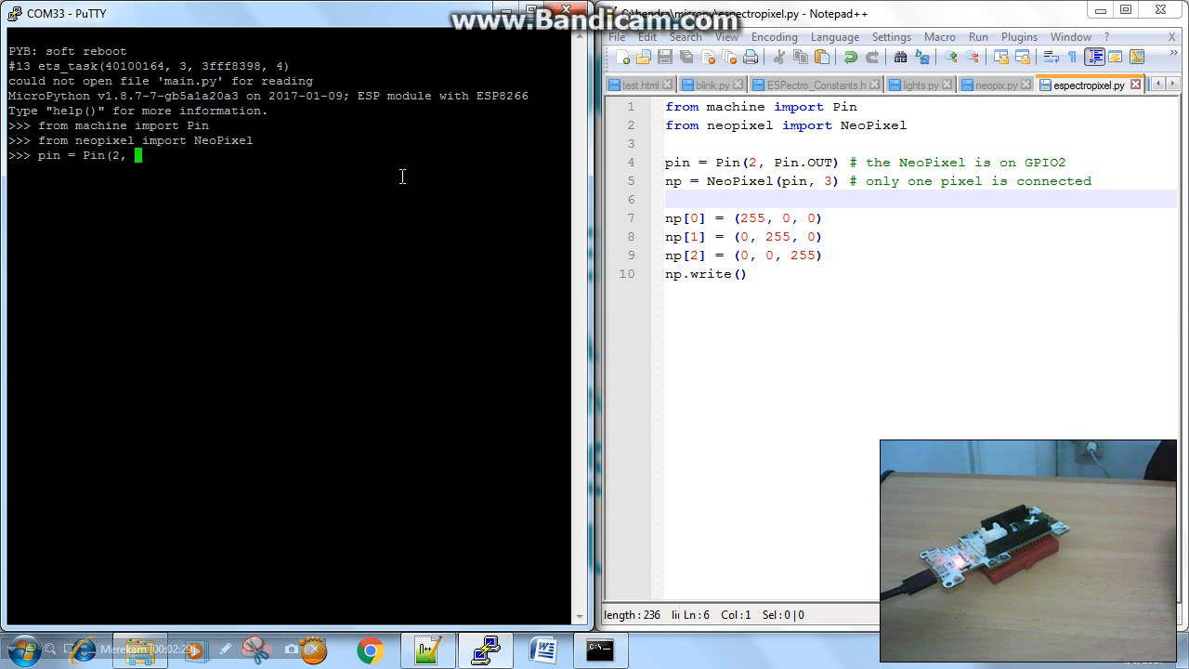
{"action": "type", "text": "Pi"}
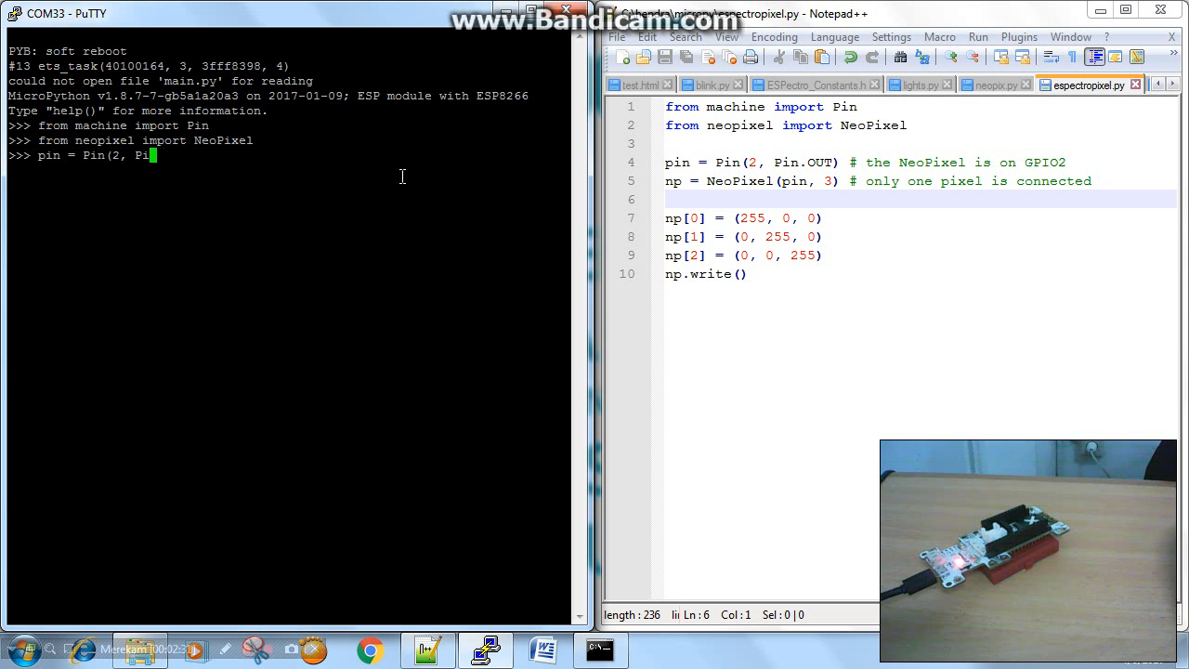
{"action": "type", "text": "n.OUT)"}
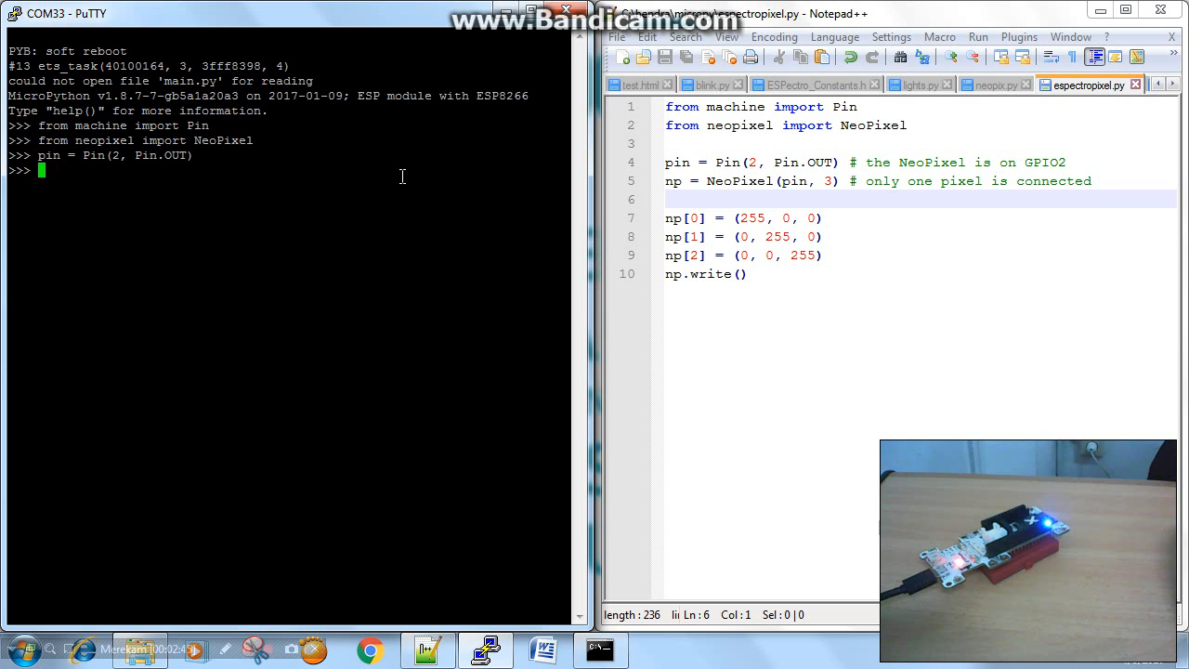
- Create 'np = NeoPixel(pin, 3)' for three pixels on the output pin
{"action": "type", "text": "np = Ne"}
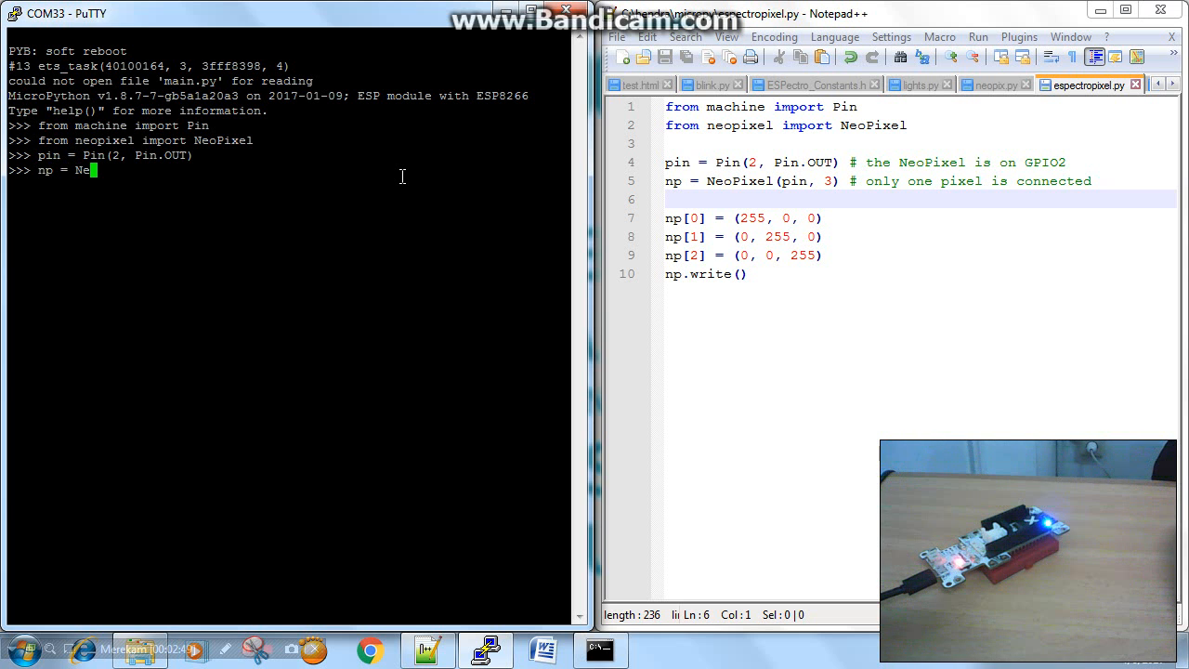
{"action": "type", "text": "Pixel"}
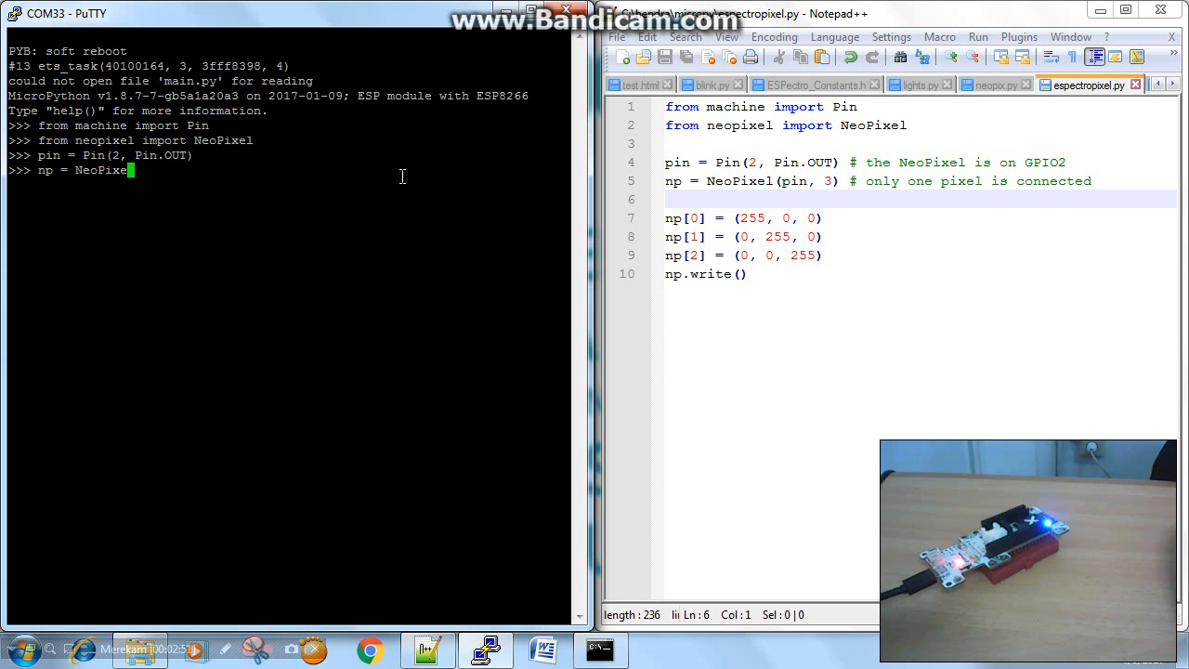
{"action": "type", "text": "("}
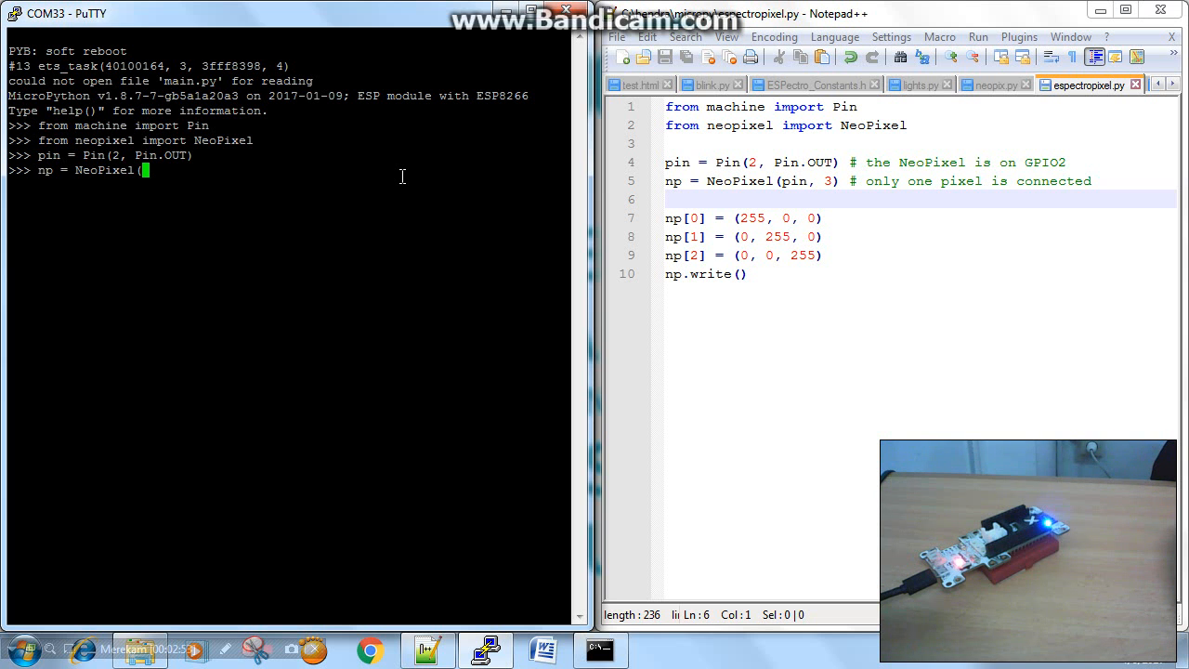
{"action": "type", "text": "pin"}
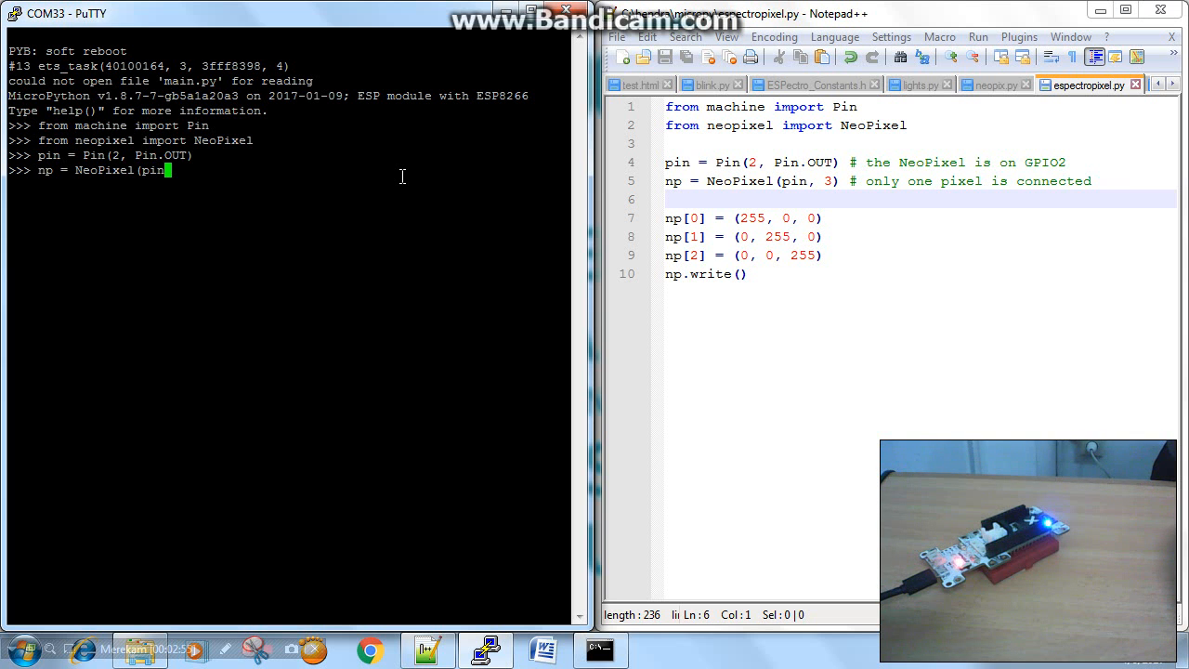
{"action": "type", "text": ","}
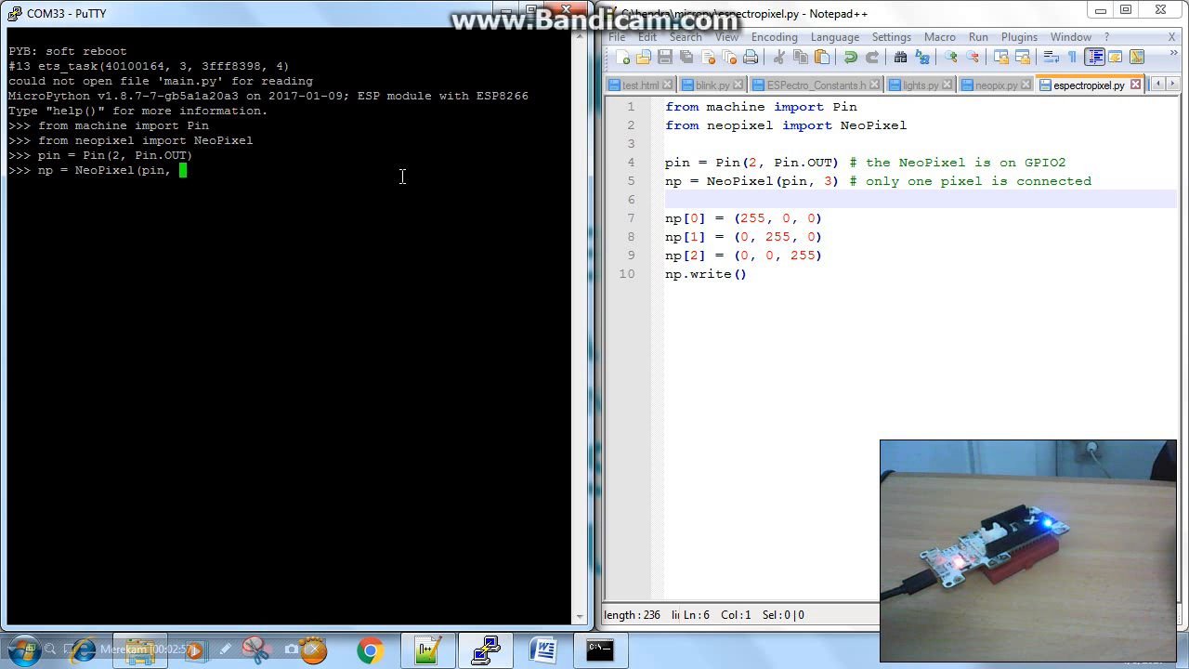
{"action": "type", "text": "3)"}
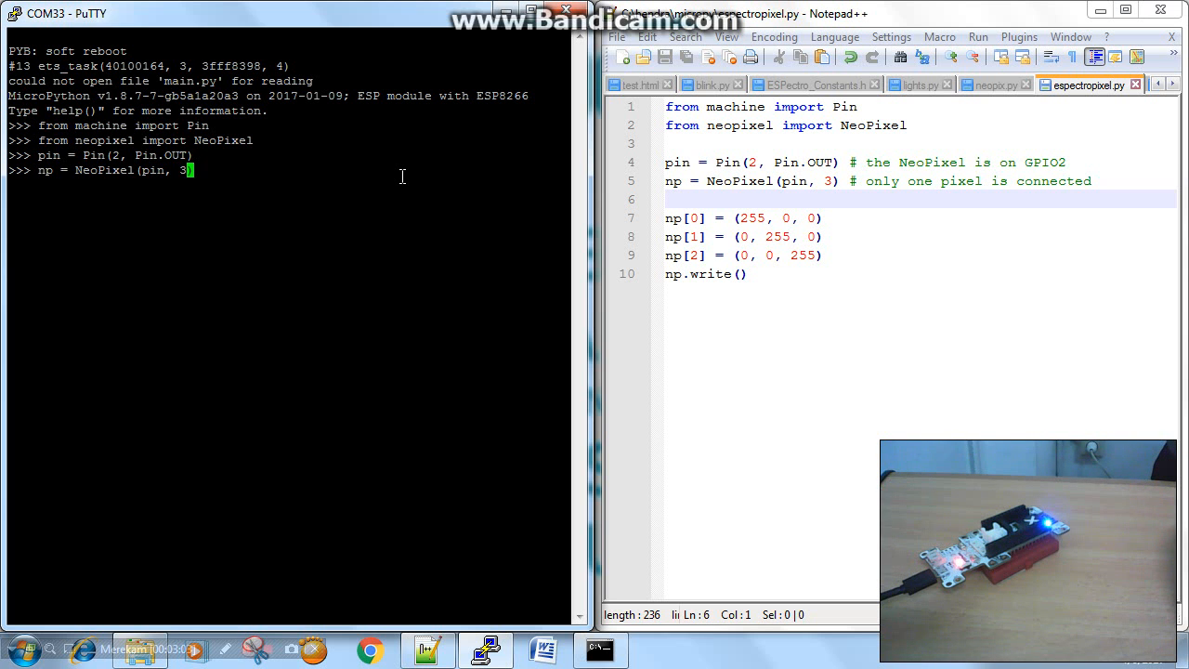
{"action": "type", "text": "1"}
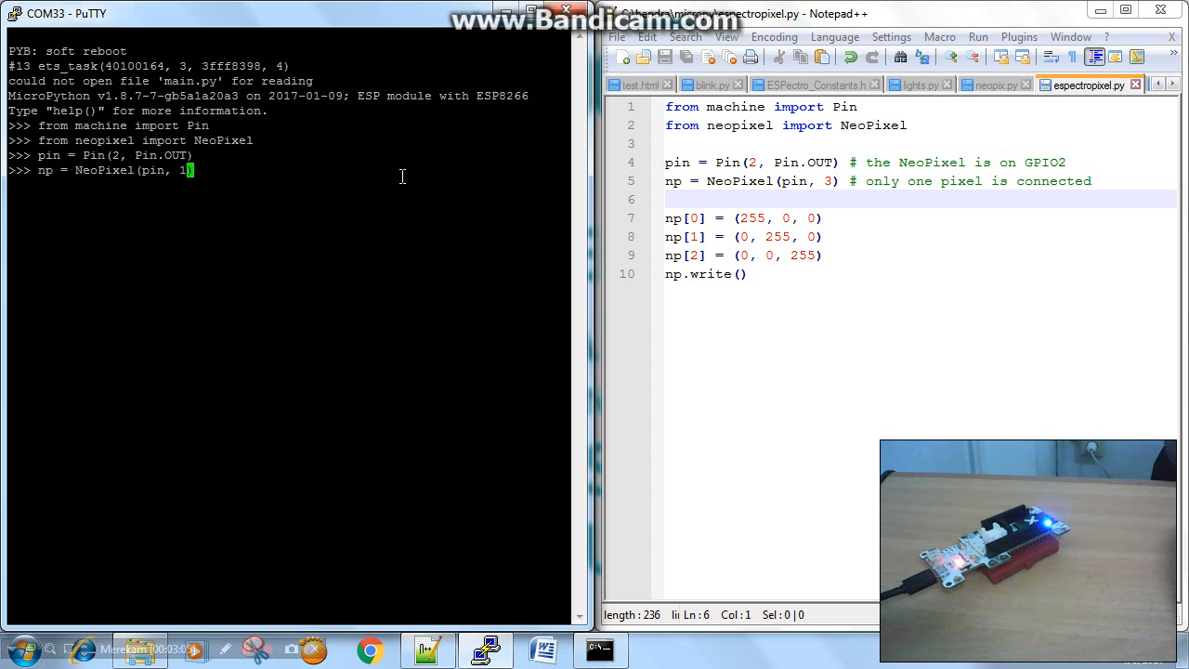
{"action": "type", "text": "2"}
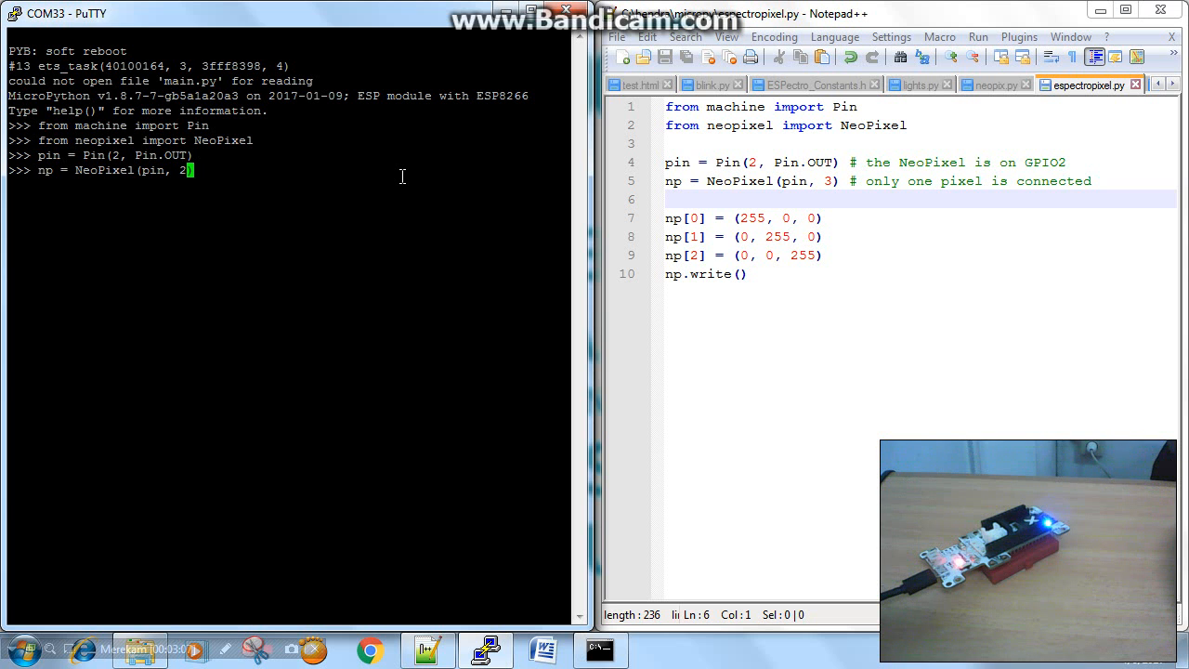
{"action": "type", "text": "4"}
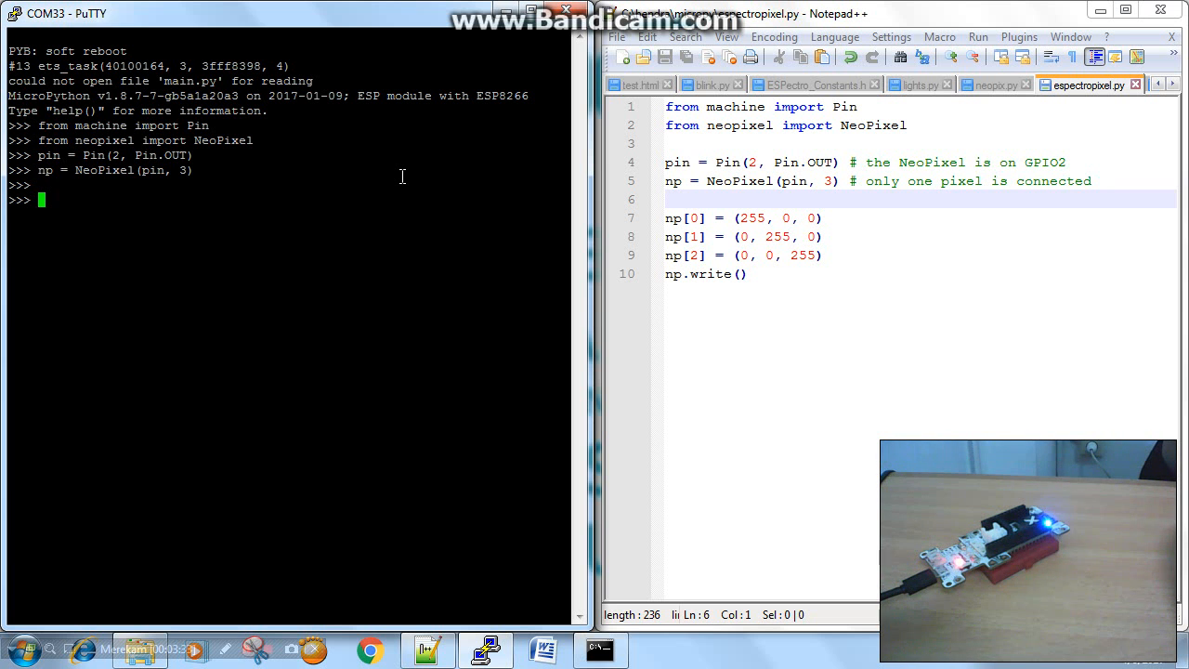
- Assign 'np[0] = (255, 0, 0)' to set the first pixel to full red
{"action": "type", "text": "np"}
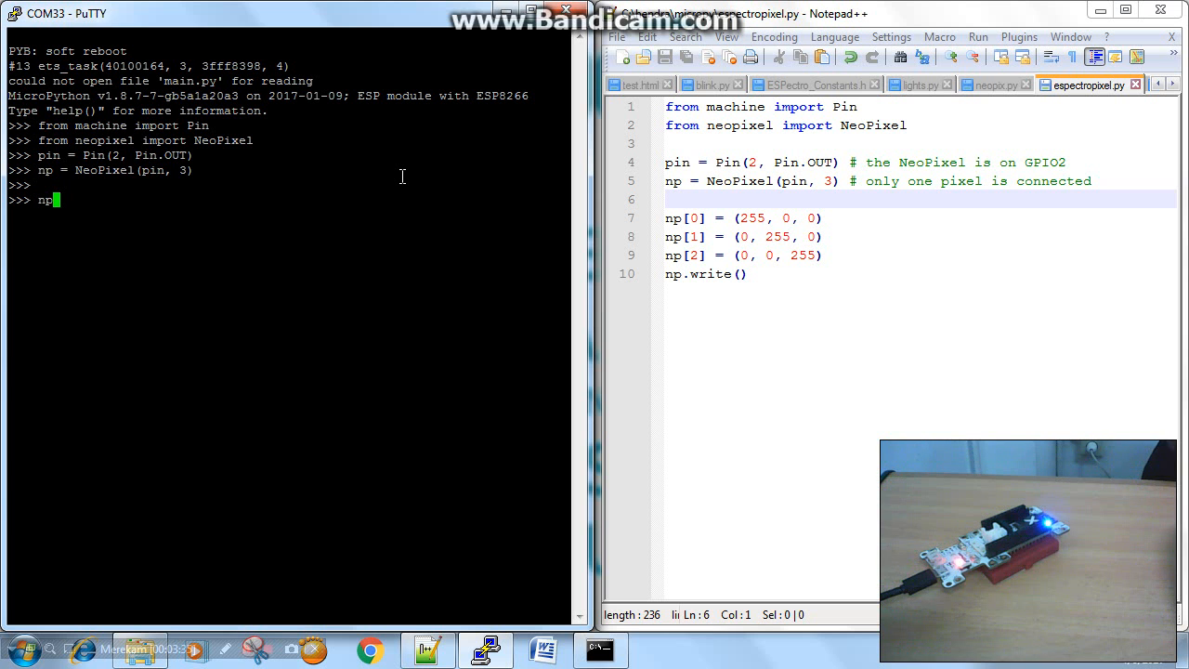
{"action": "type", "text": "["}
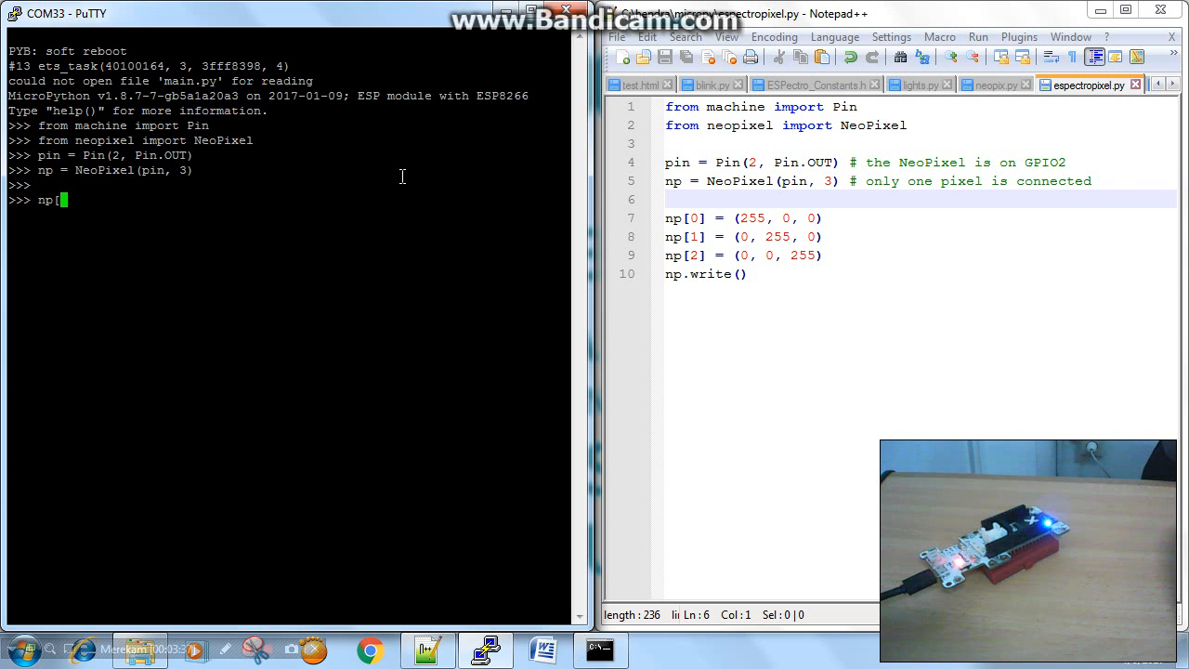
{"action": "type", "text": "0]"}
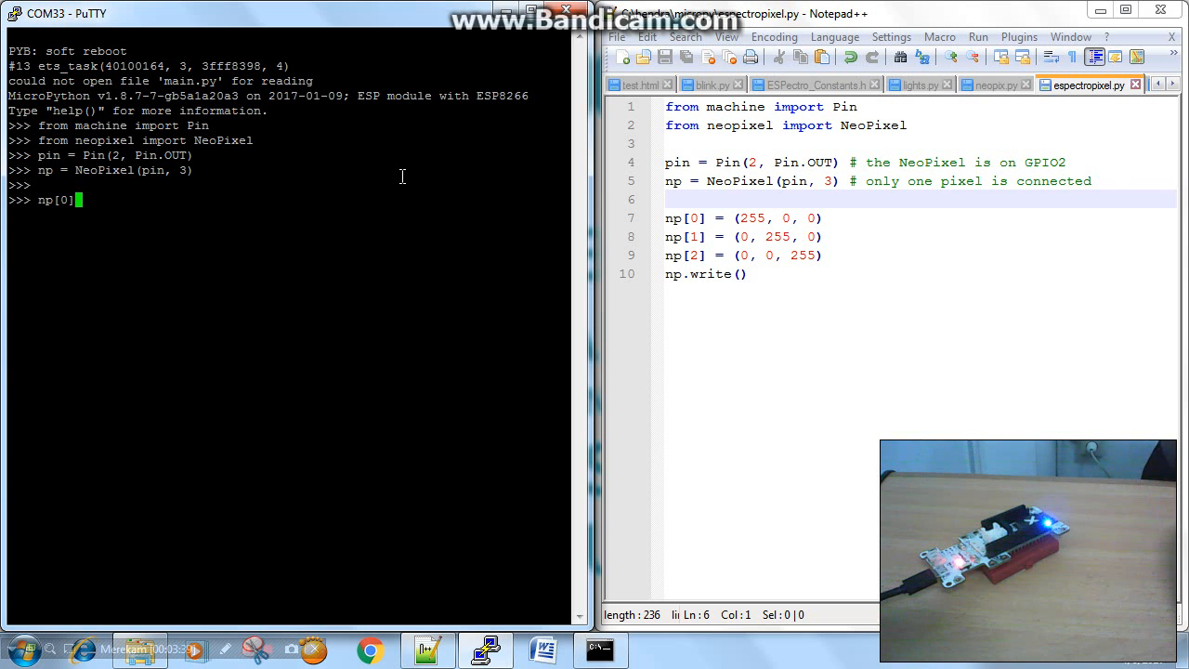
{"action": "type", "text": "="}
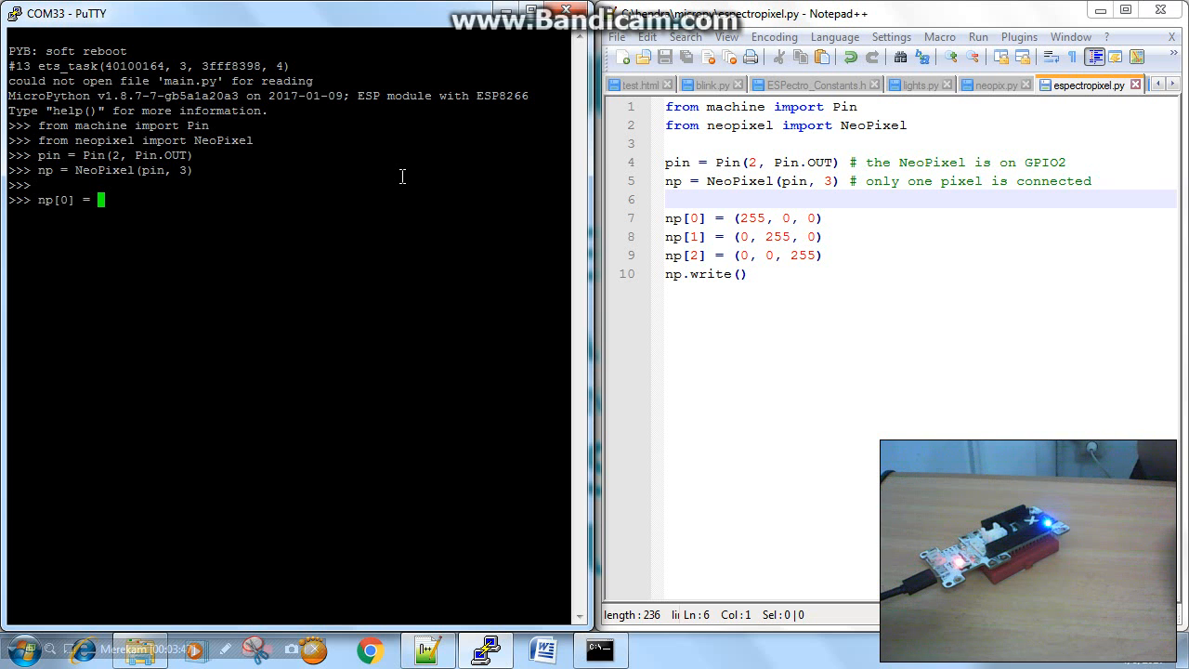
{"action": "type", "text": "("}
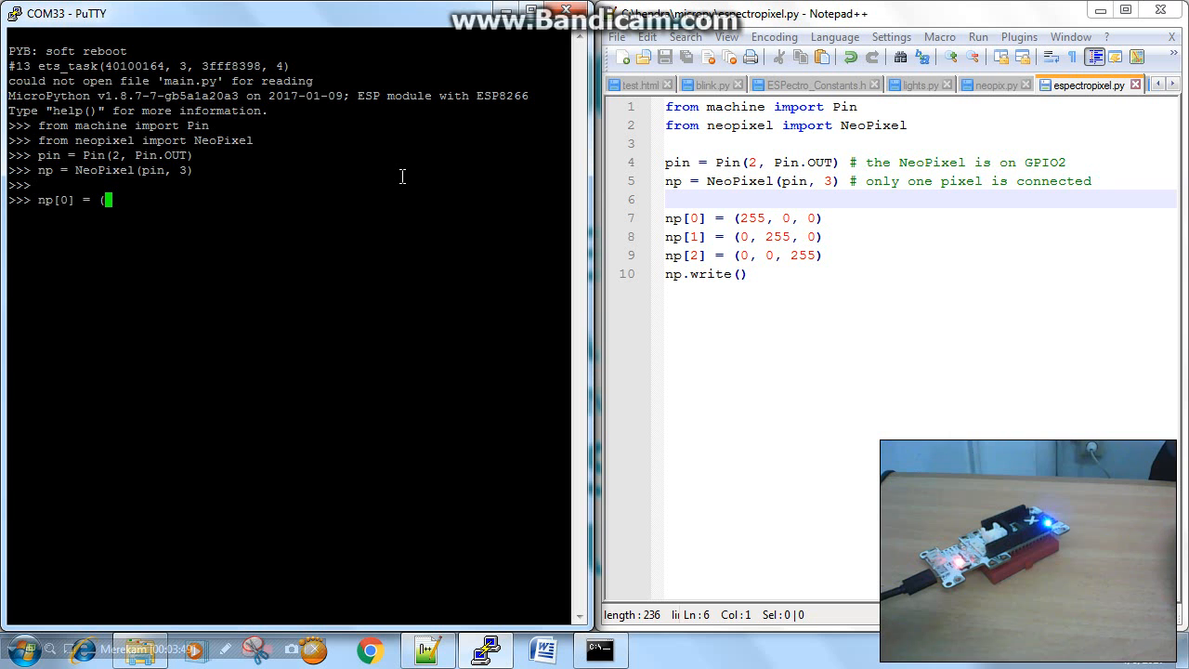
{"action": "type", "text": "2"}
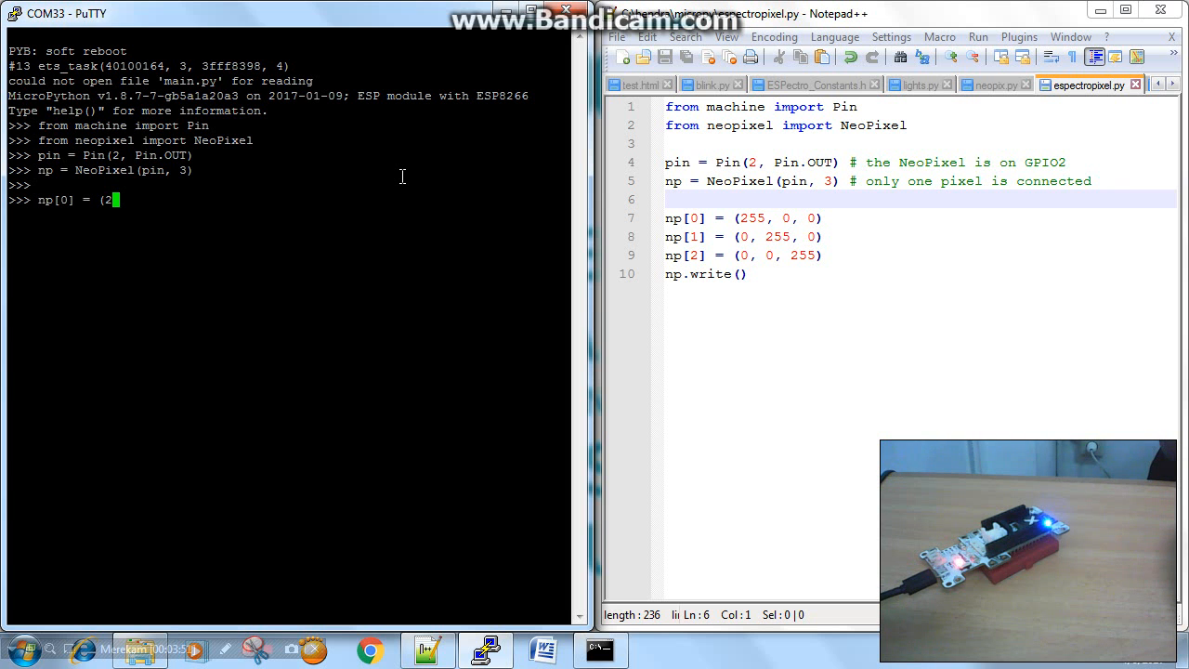
{"action": "type", "text": "55,"}
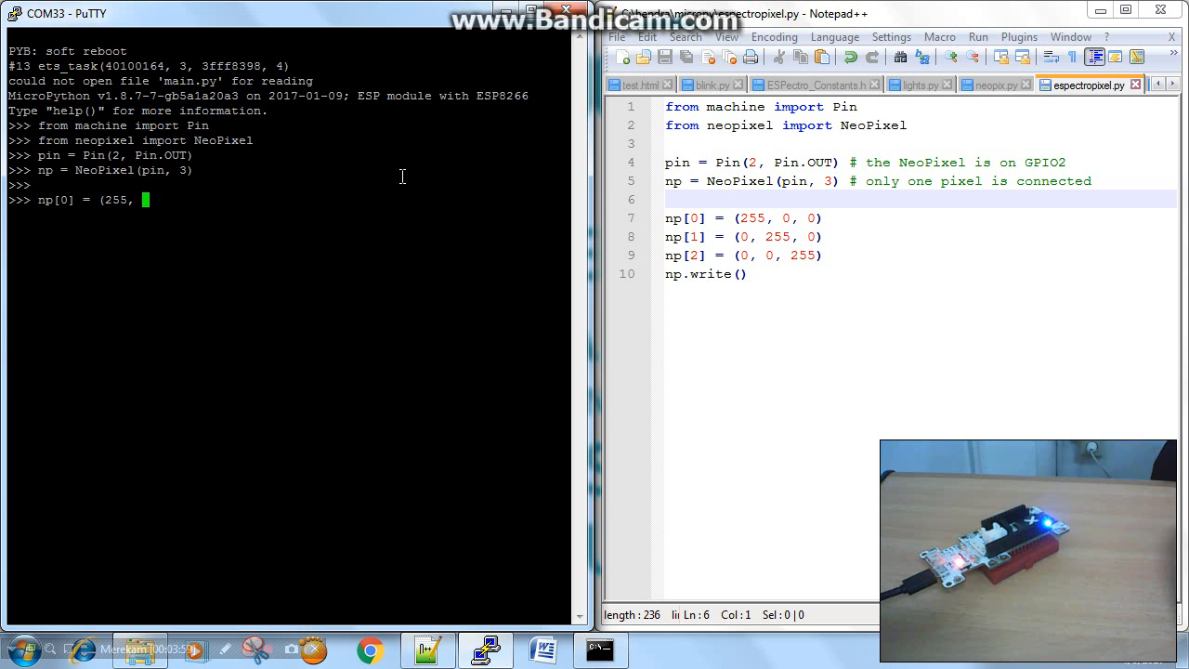
{"action": "type", "text": "0"}
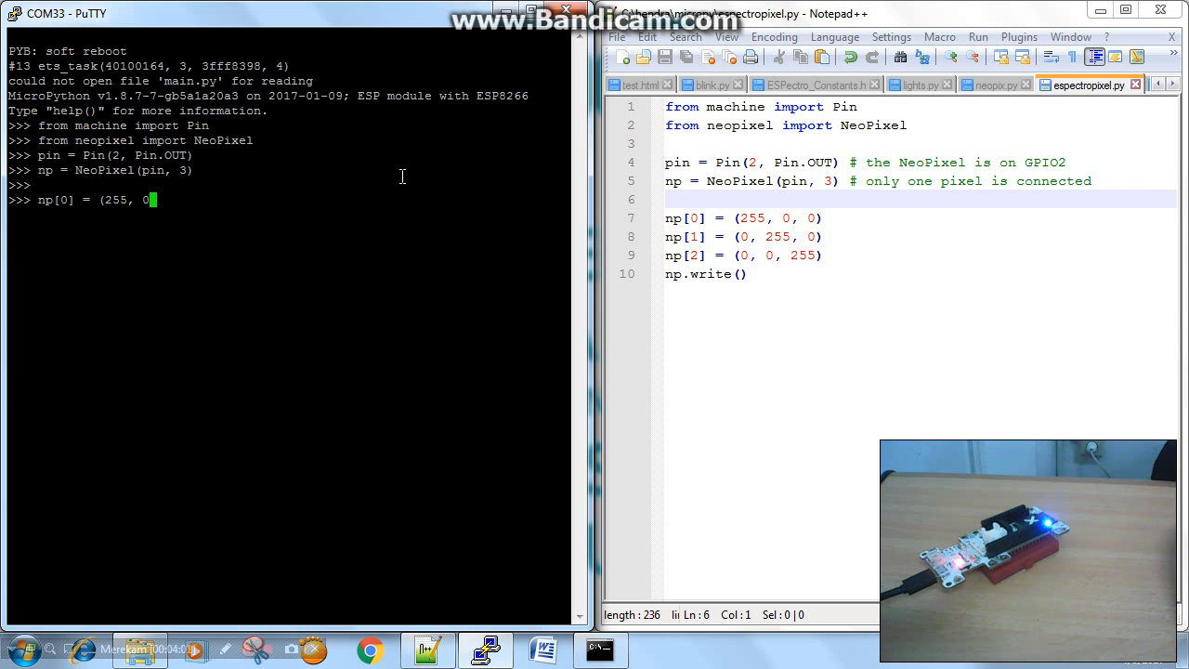
{"action": "type", "text": ","}
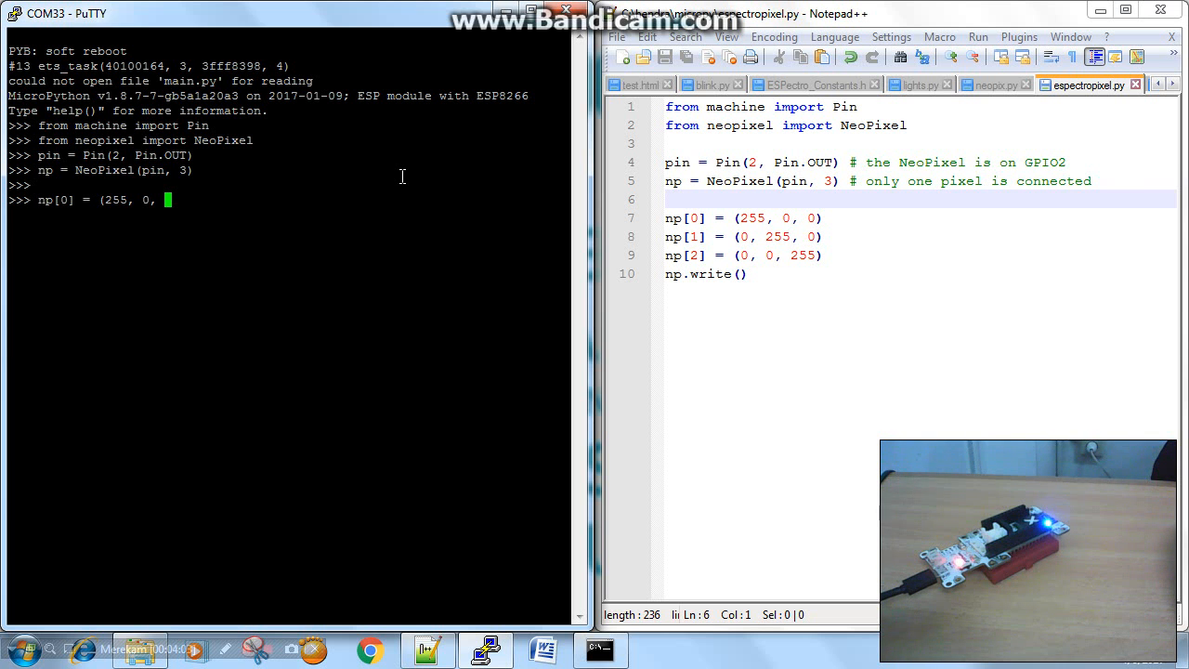
{"action": "type", "text": "0)"}
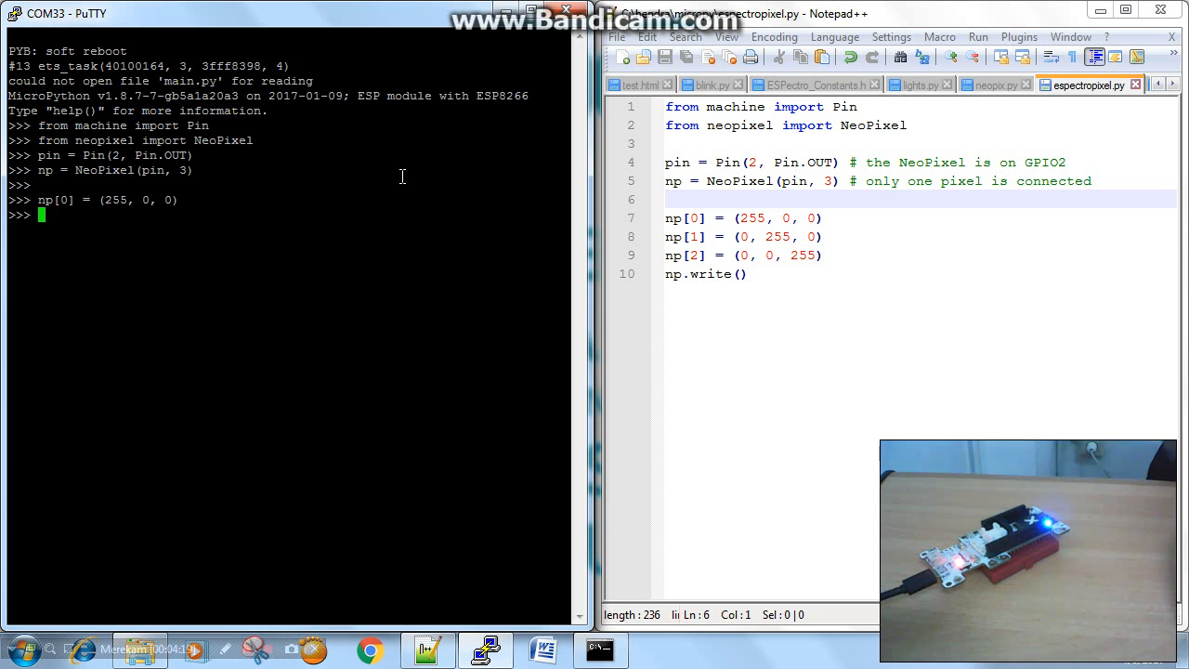
- Run np.write() to light pixel 0 red, then start another np[0] assignment
{"action": "type", "text": "np"}
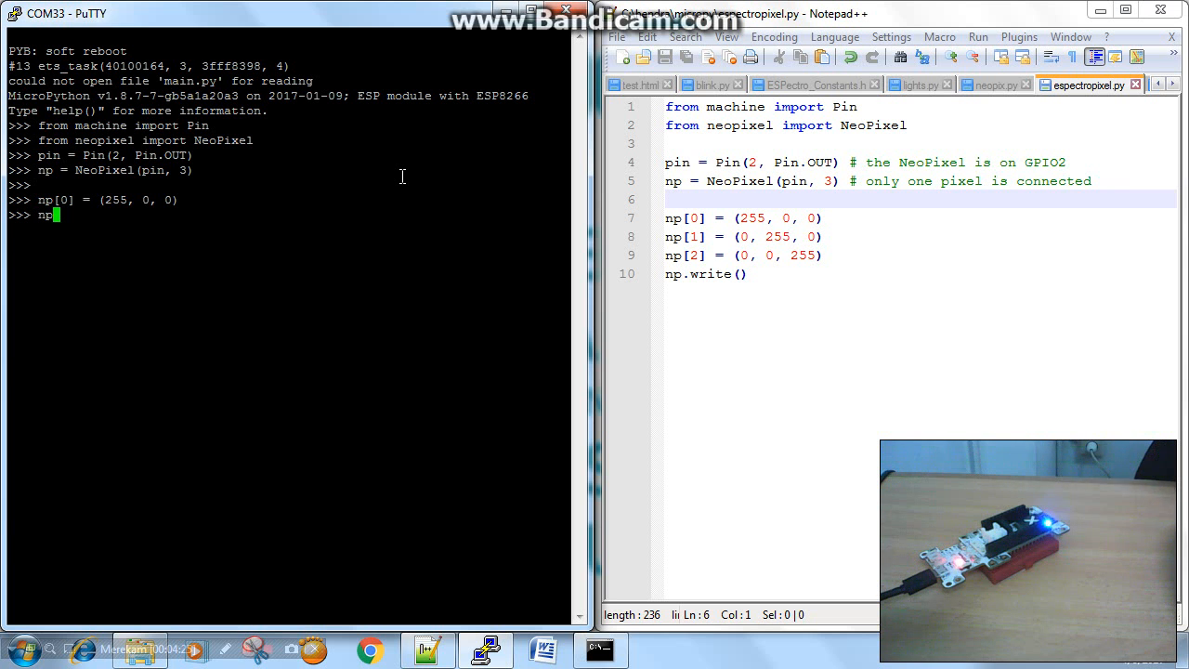
{"action": "type", "text": "."}
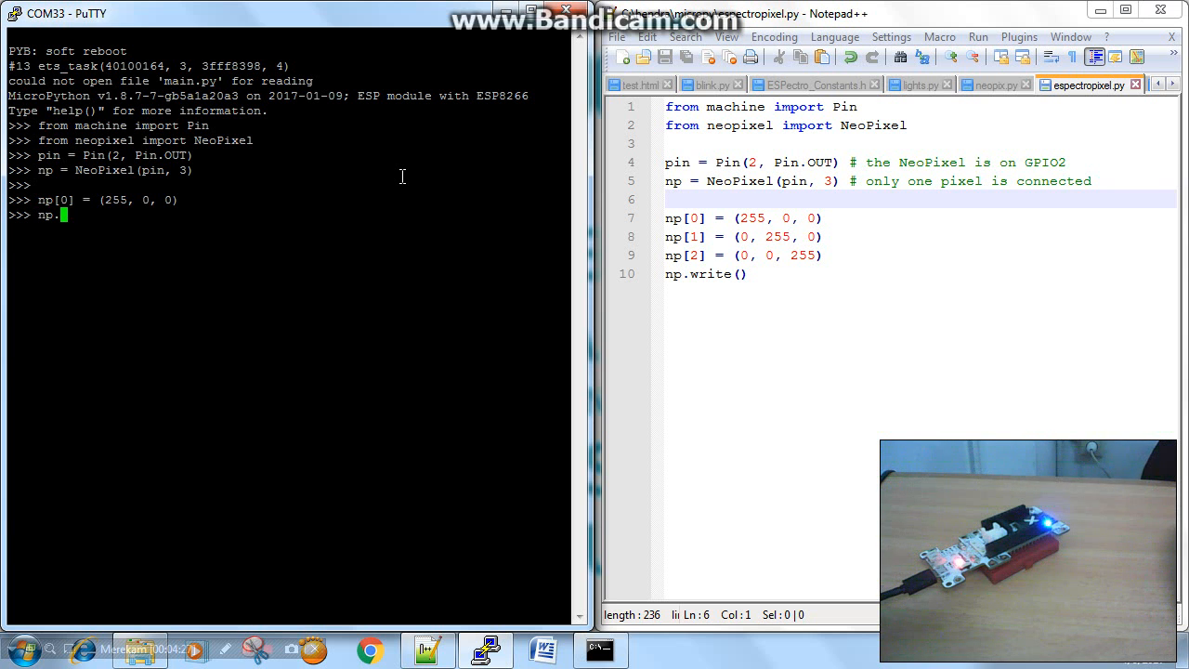
{"action": "type", "text": "write("}
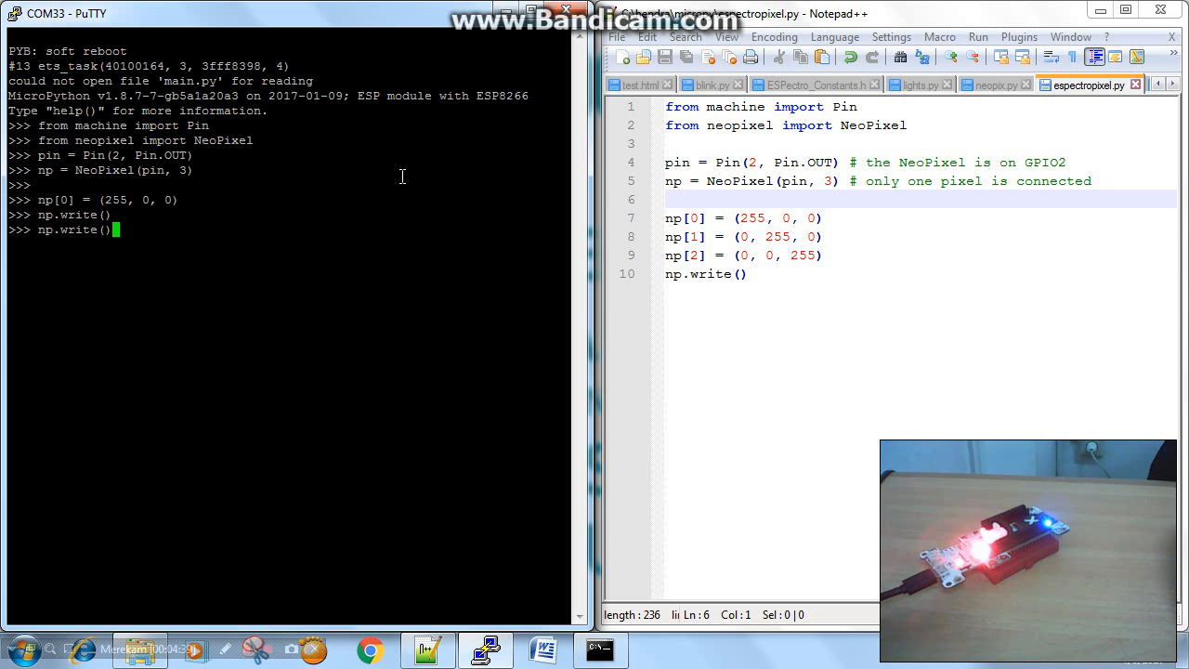
{"action": "type", "text": "np[0] = (255, 0, 0)"}
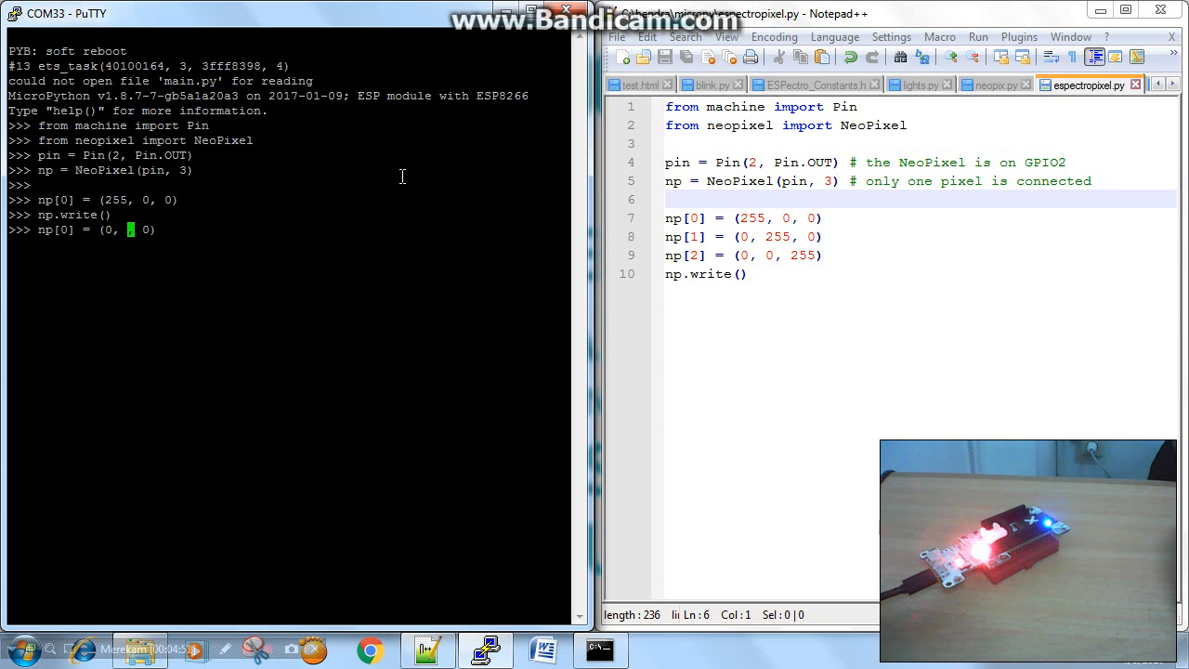
- Set 'np[0] = (0, 255, 0)' and write it so pixel 0 turns green
{"action": "type", "text": "255"}
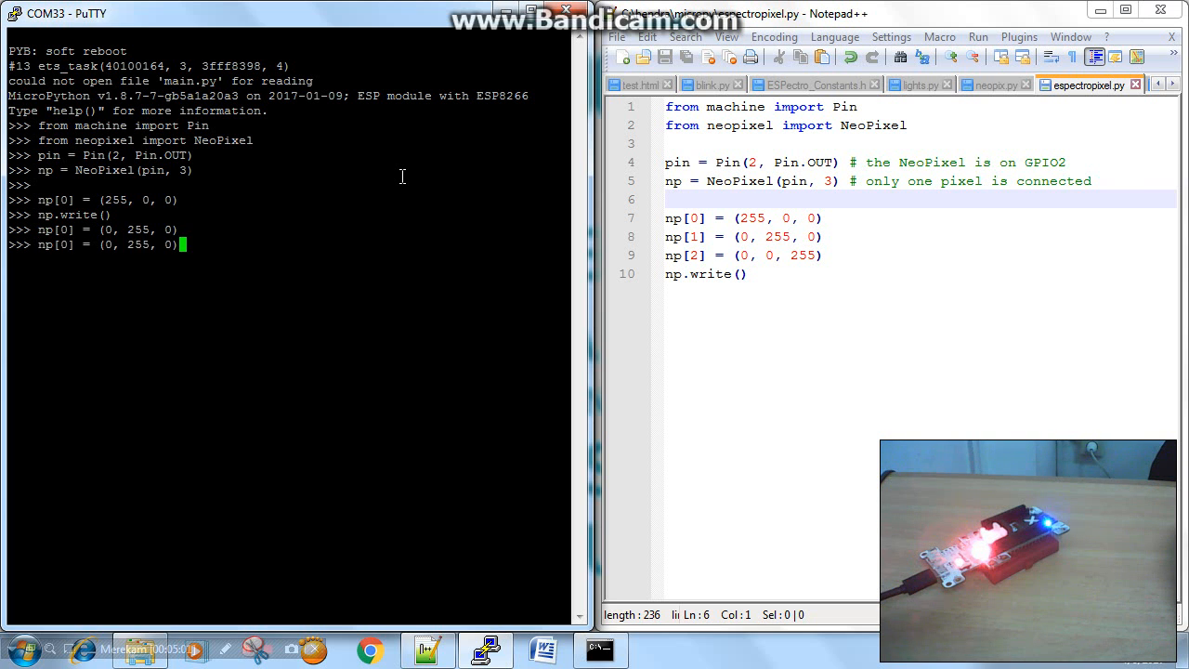
{"action": "key", "text": "Return"}
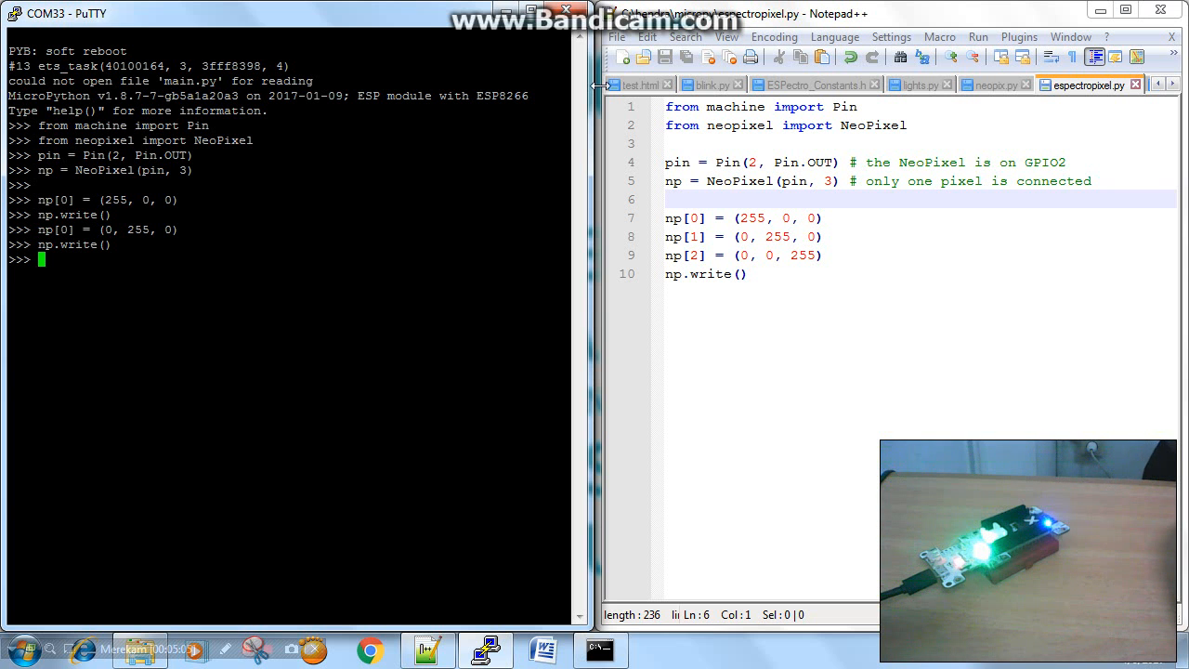
{"action": "type", "text": "np[0] = (0, 255, 0)"}
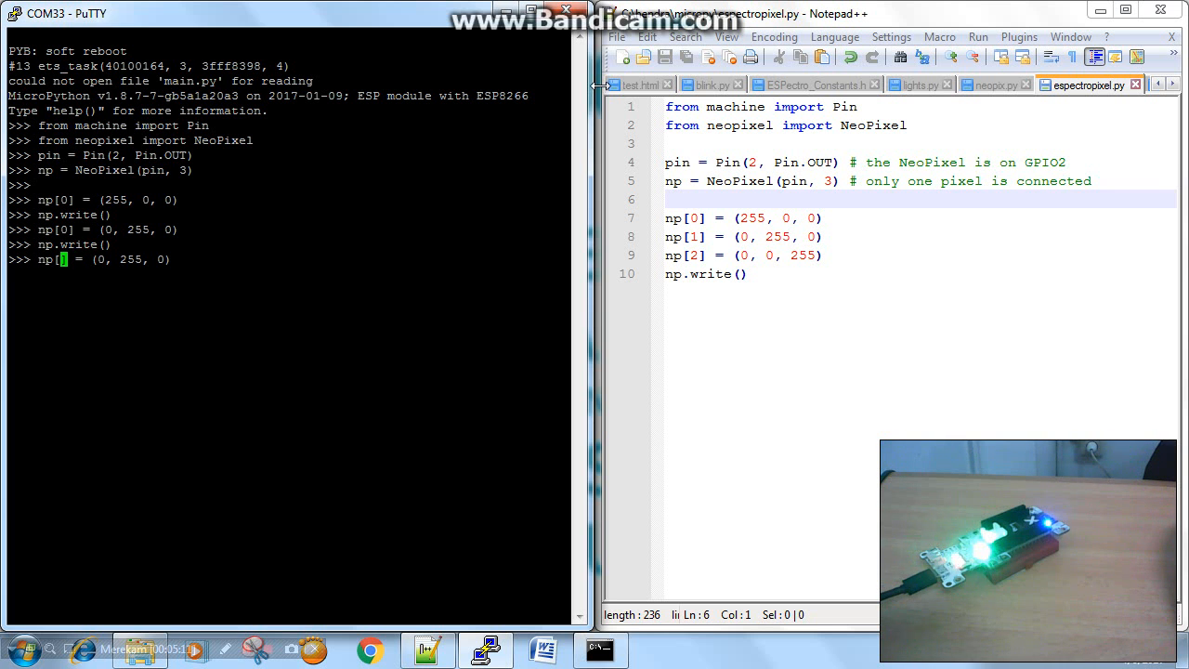
- Set np[1] = (0, 255, 0) with np.write(), then assign np[2] = (0, 255, 0)
{"action": "type", "text": "1"}
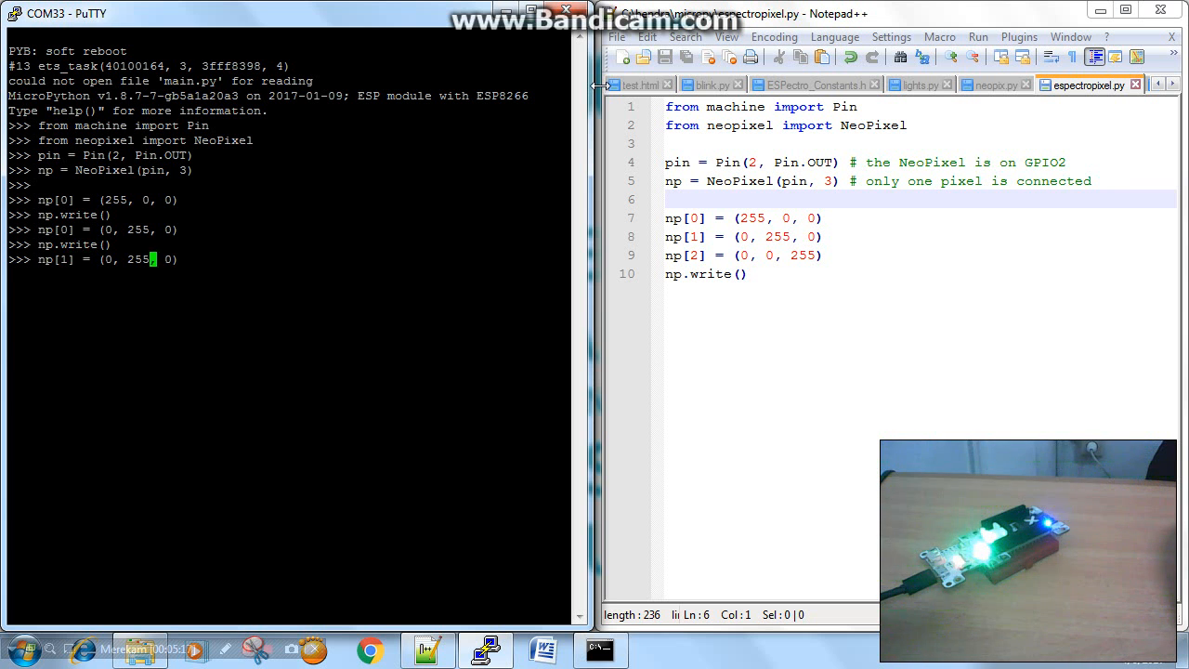
{"action": "type", "text": "np.write("}
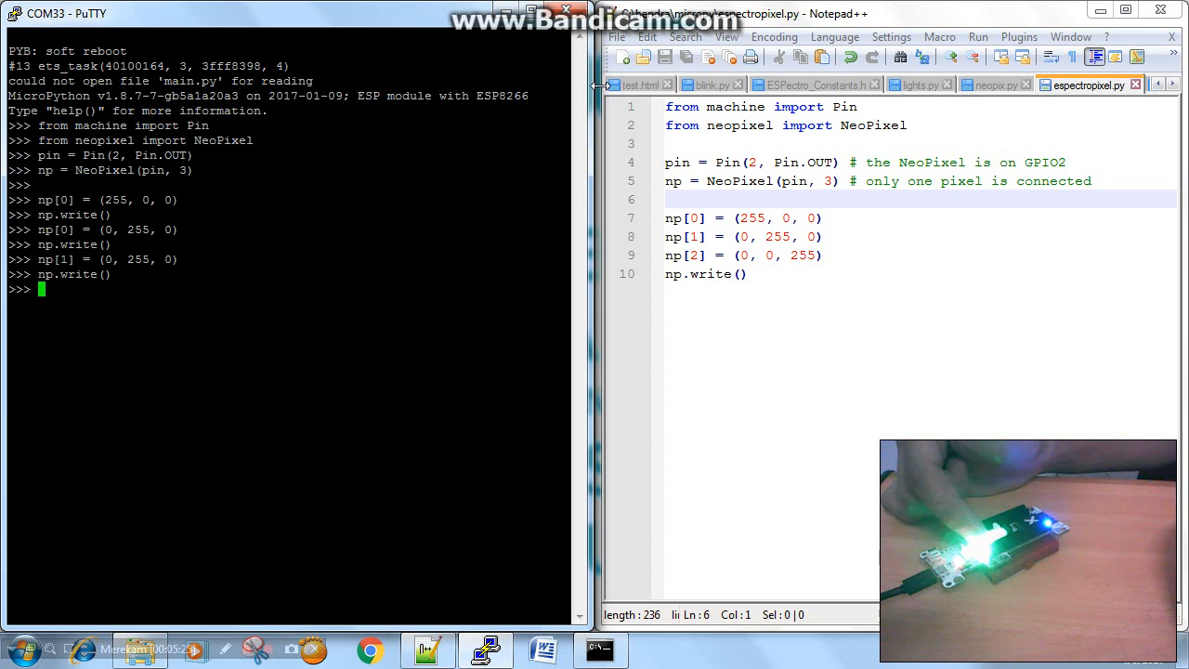
{"action": "type", "text": "np[1] = (0, 255, 0)"}
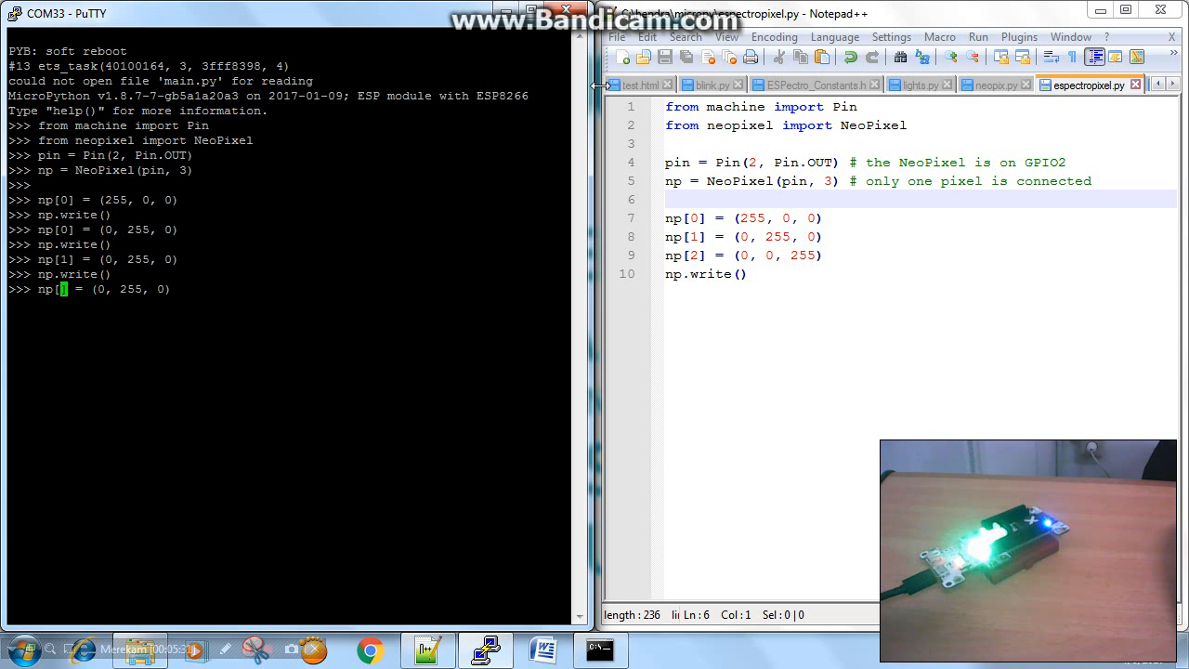
{"action": "type", "text": "np[2] = (0, 255, 0)"}
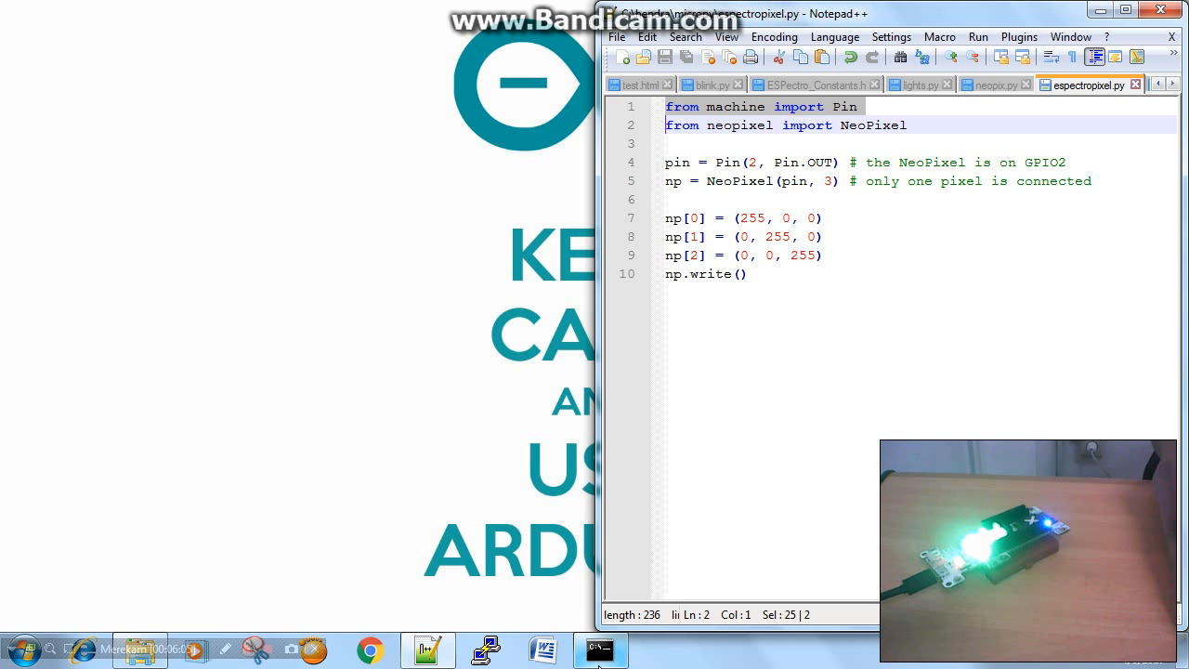
- Clear the Command Prompt and run 'ampy run pixeloff.py' to switch the NeoPixels off
{"action": "left_click", "coordinate": [598, 651]}
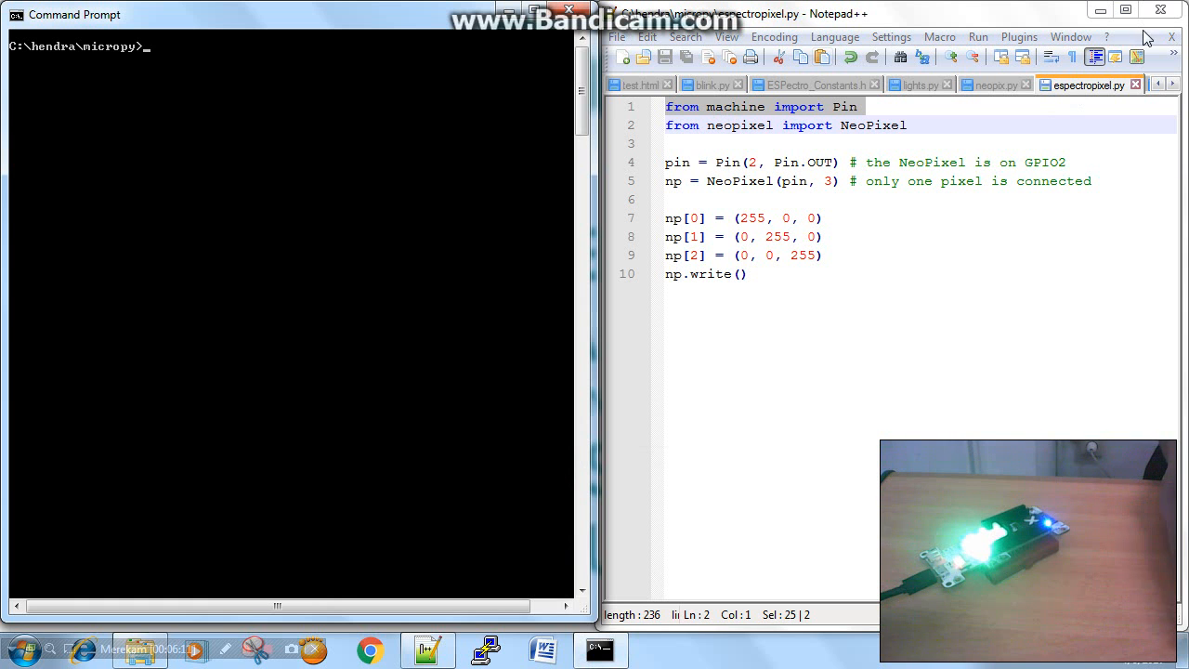
{"action": "type", "text": "cls"}
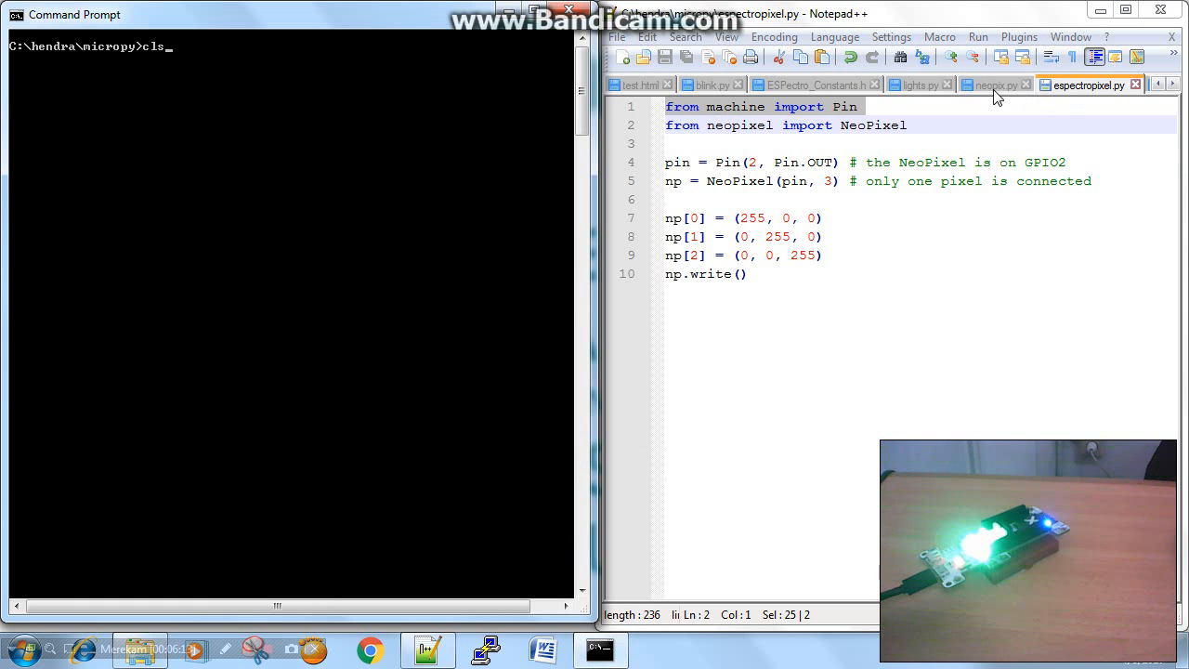
{"action": "type", "text": "ampy run pixeloff.py"}
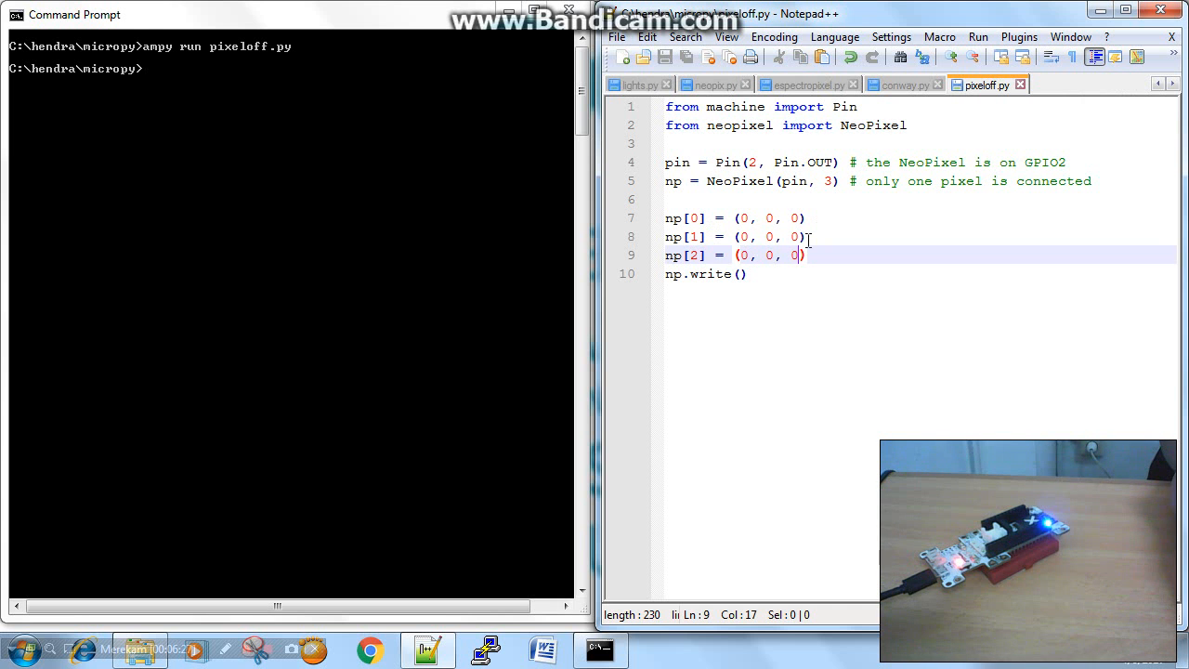
{"action": "mouse_move", "coordinate": [762, 61]}
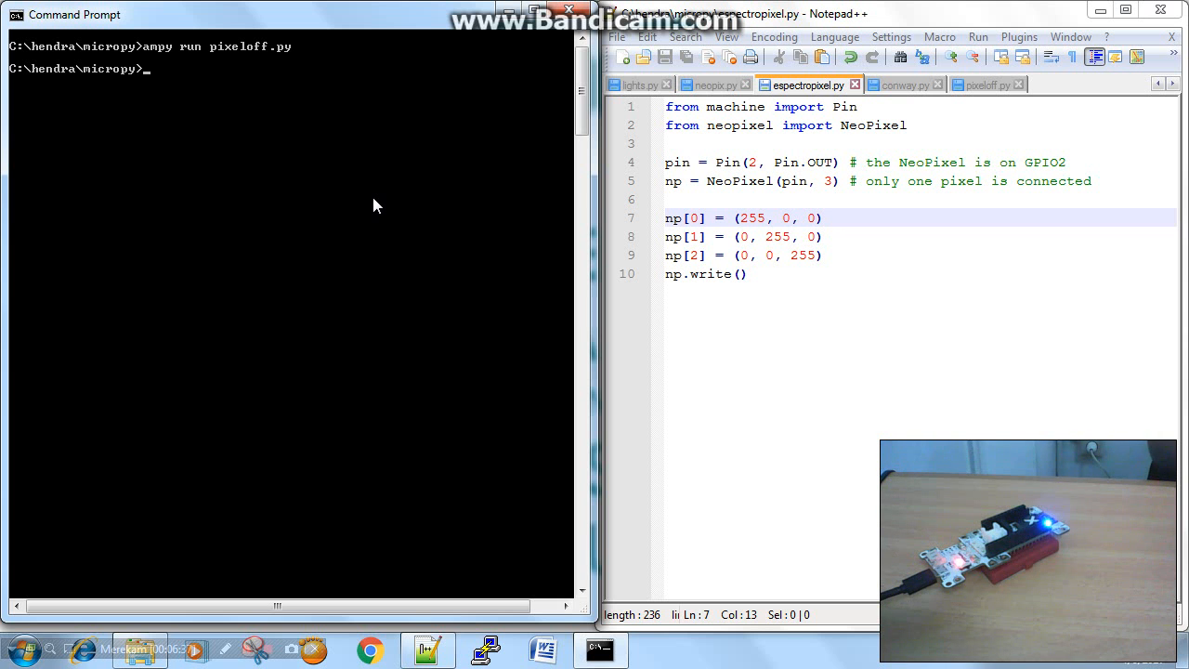
- Run 'ampy run espectropixel.py' to light the pixels red, green and blue
{"action": "type", "text": "ampy"}
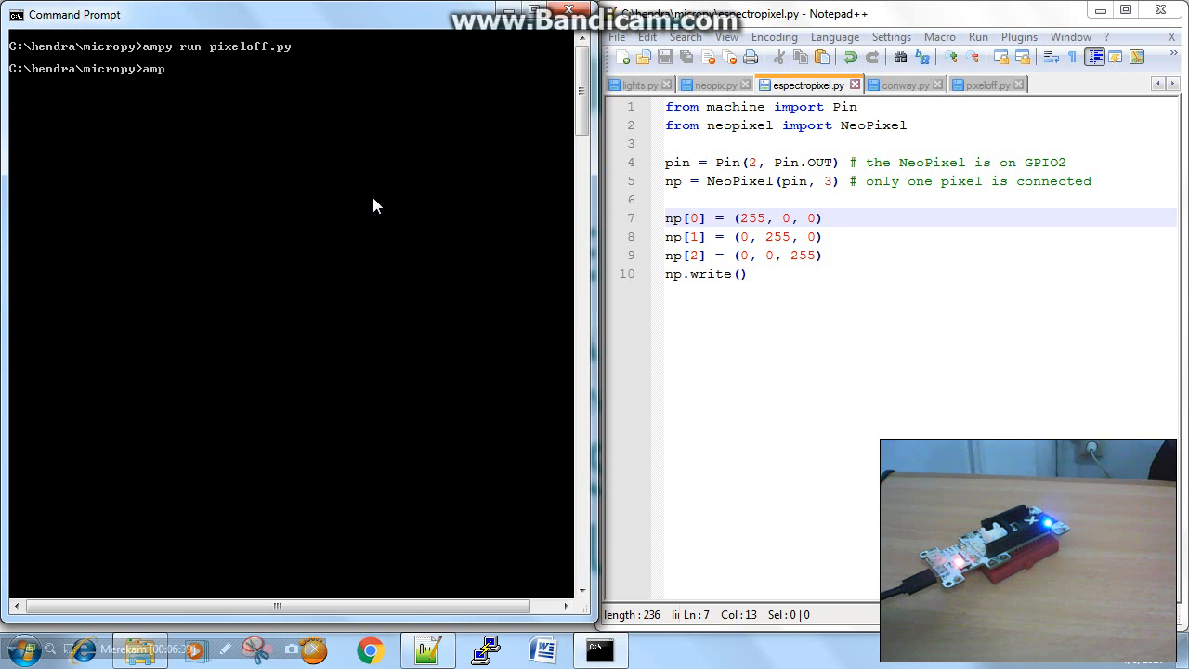
{"action": "left_click", "coordinate": [845, 273]}
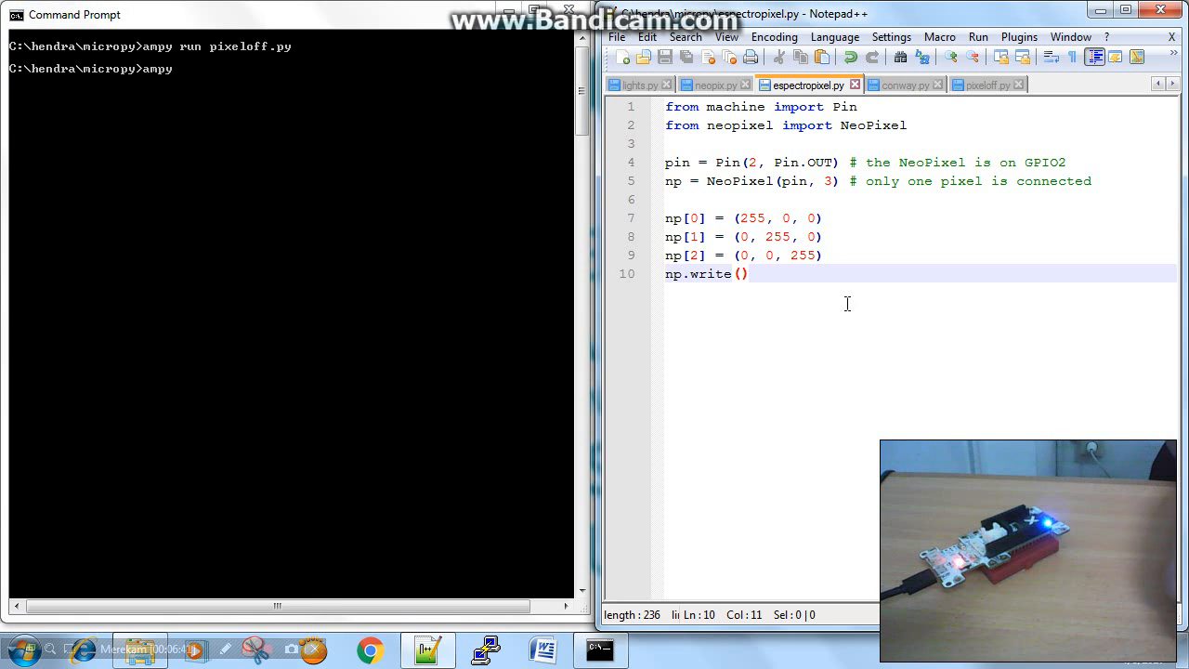
{"action": "type", "text": "run e"}
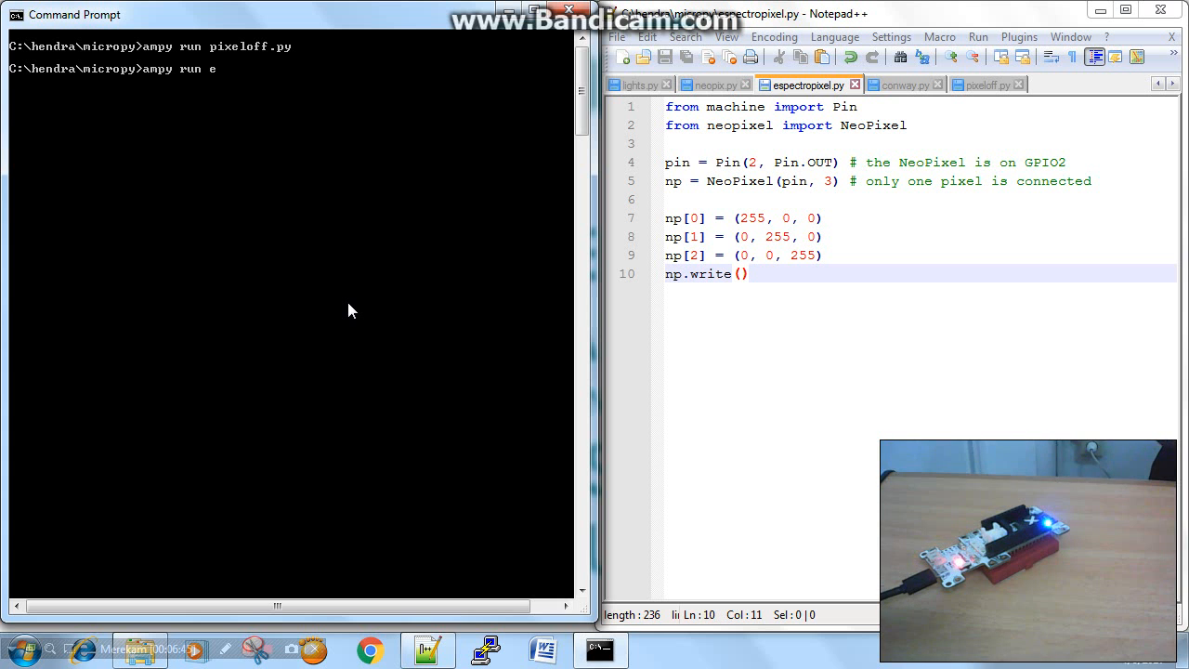
{"action": "type", "text": "spectropixel.py"}
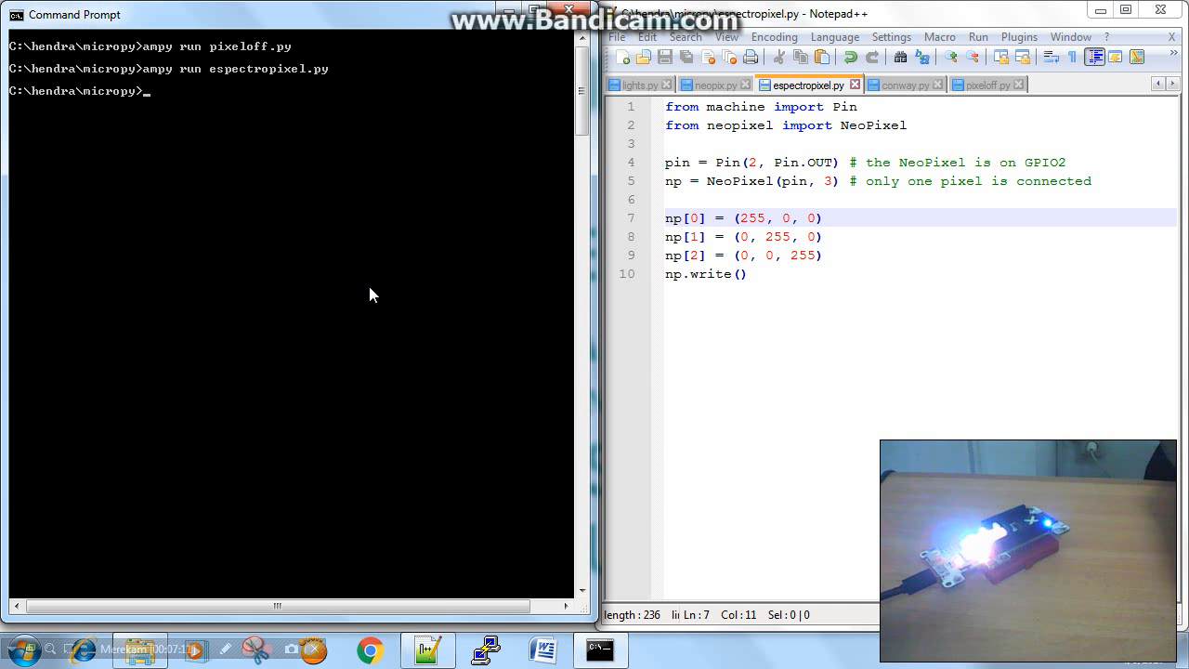
{"action": "left_click", "coordinate": [710, 85]}
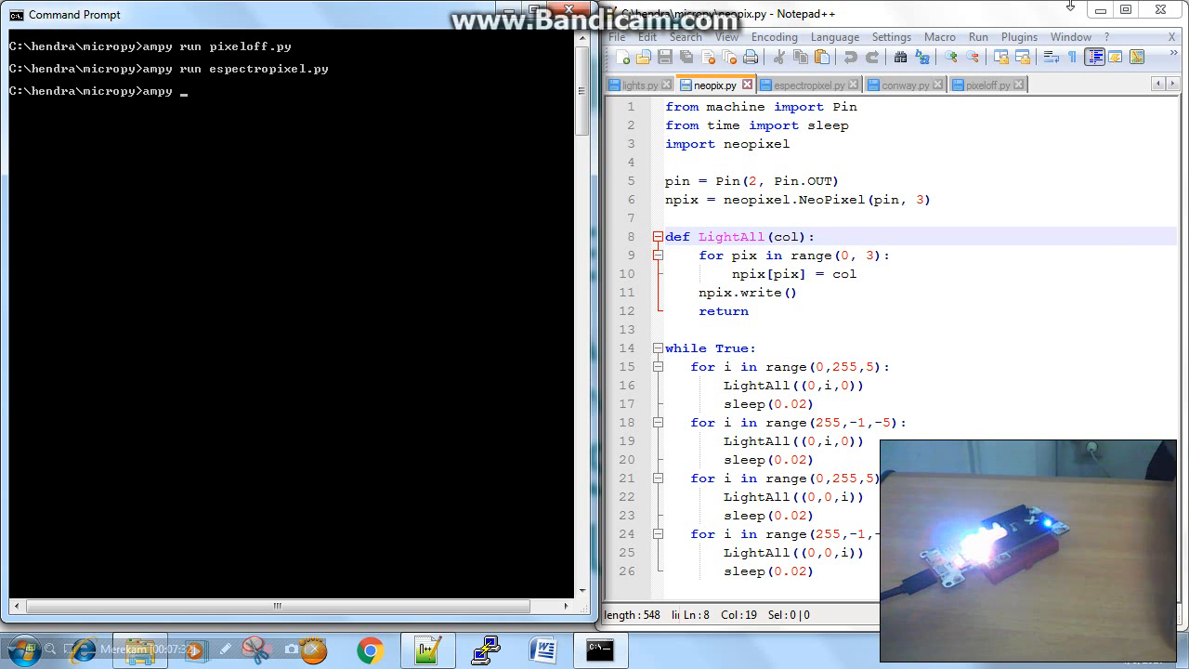
{"action": "mouse_move", "coordinate": [724, 199]}
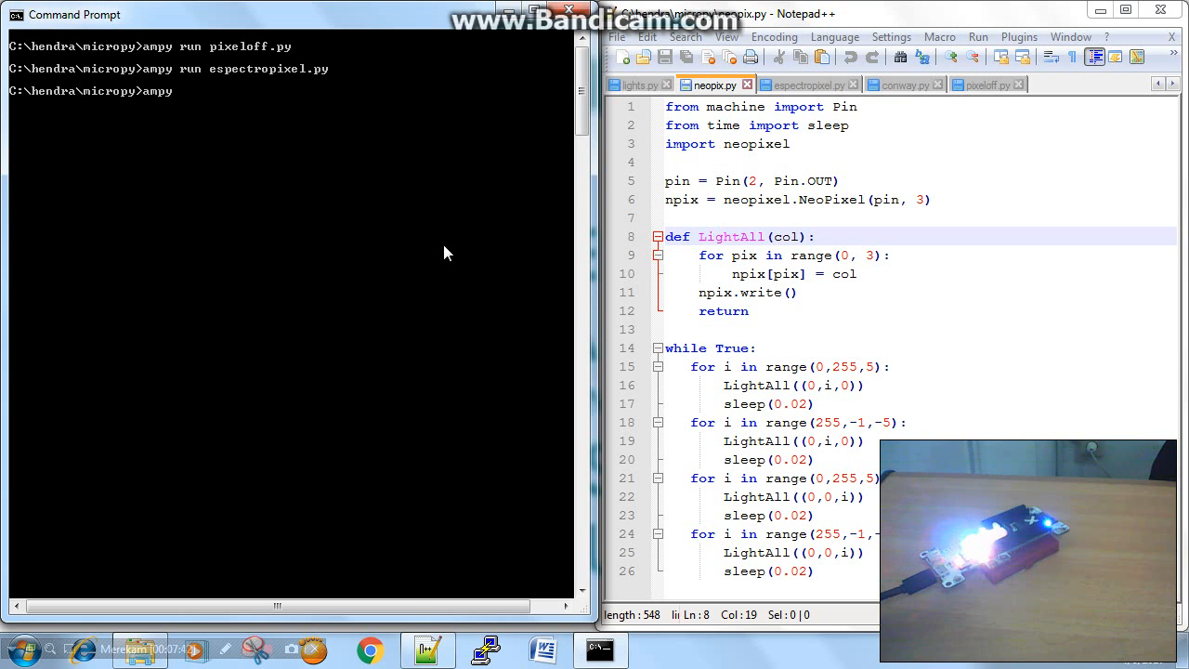
- Run 'ampy run neopix.py' for the breathing loop, then abort it with Ctrl+C
{"action": "type", "text": "neopix.py"}
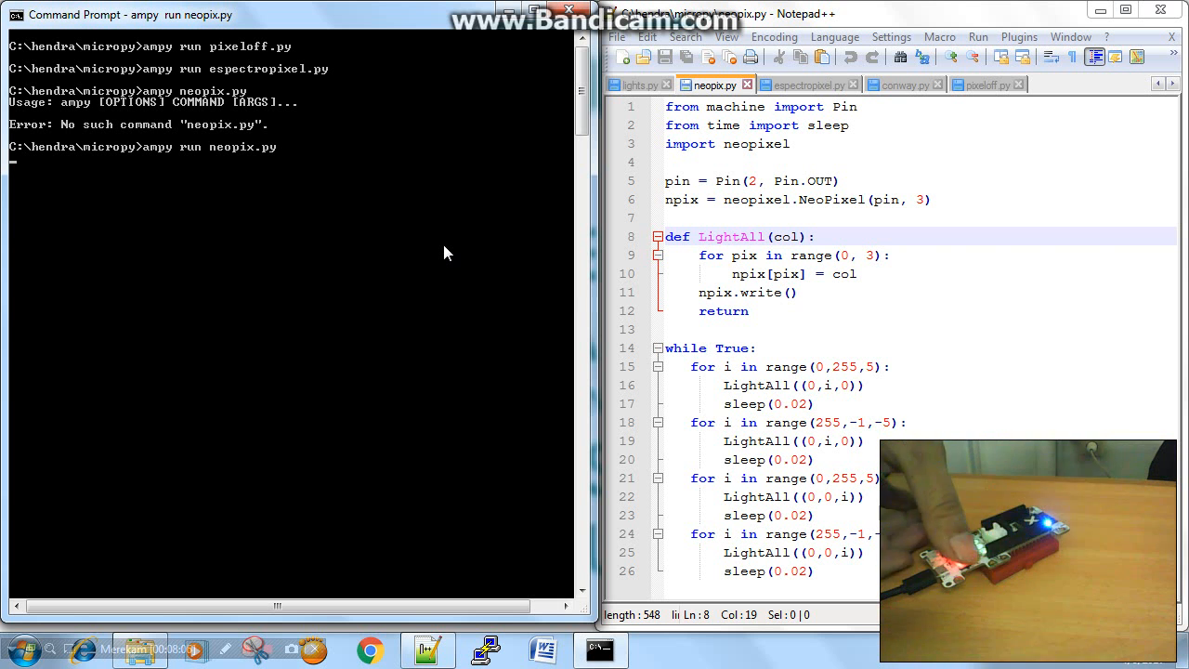
{"action": "key", "text": "ctrl+c"}
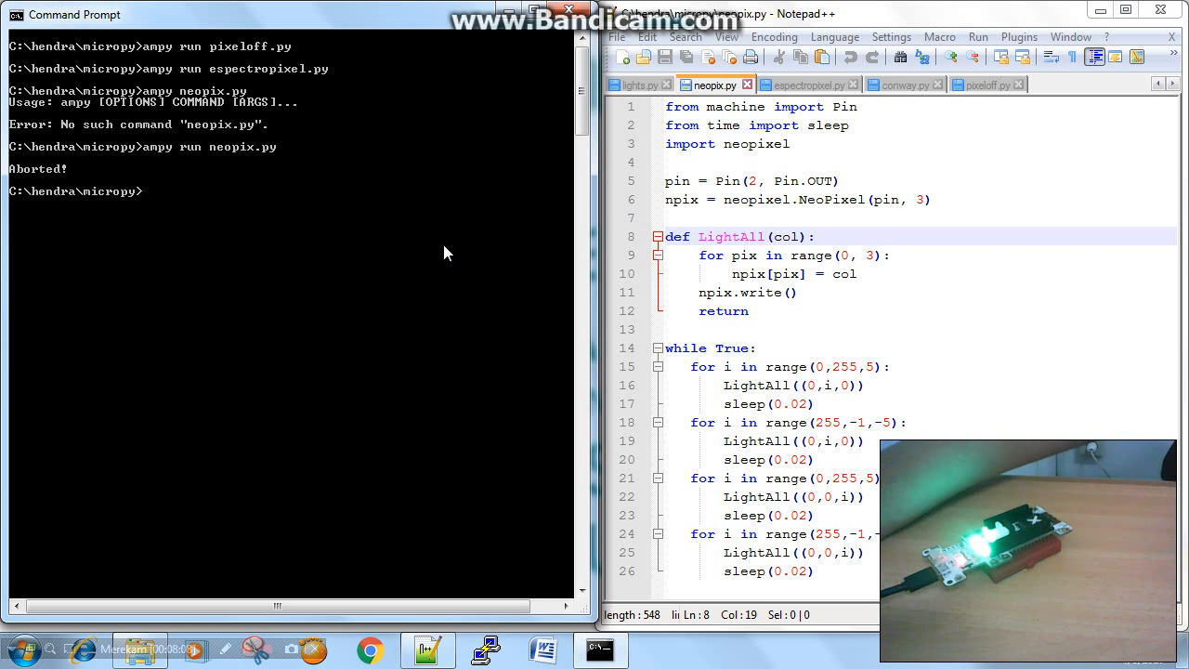